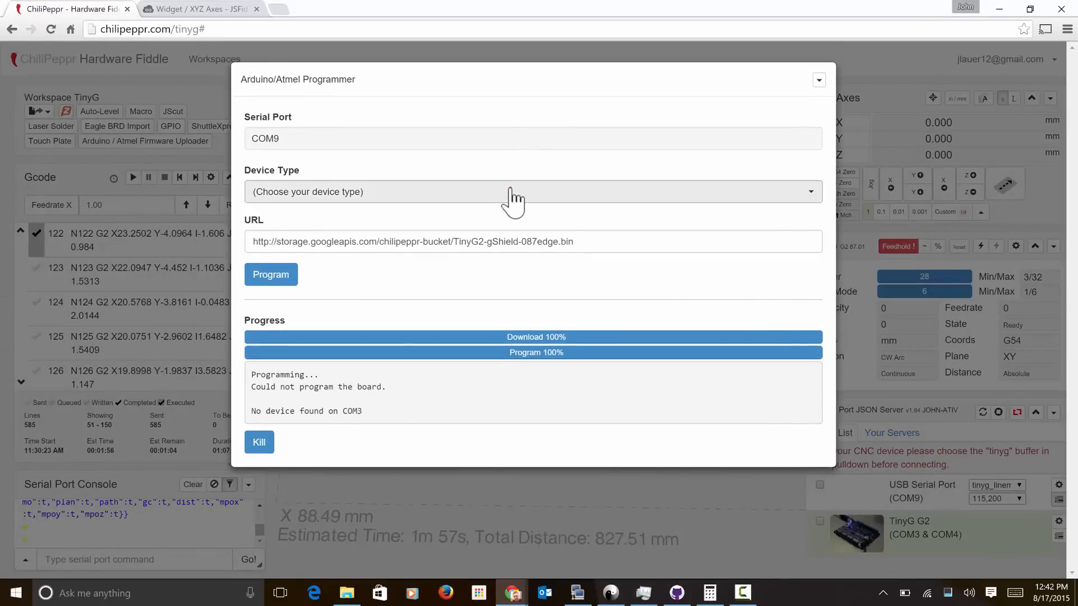
Close the Arduino/Atmel Programmer dialog after its no-device-found failure
{"action": "left_click", "coordinate": [533, 192]}
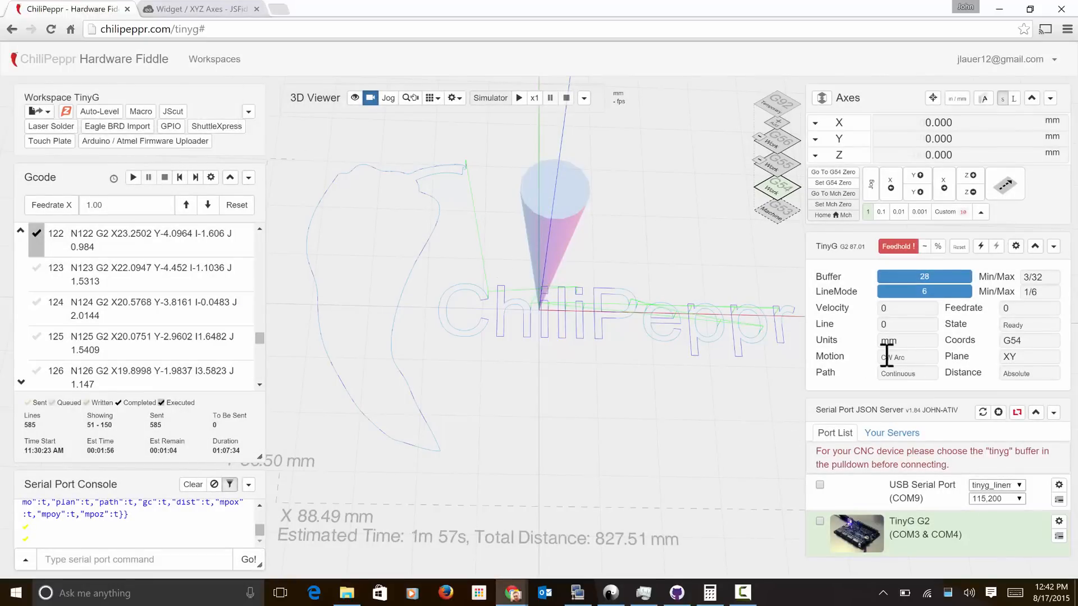
Disconnect from SPJS and download the Windows x64 server build under Your Servers
{"action": "left_click", "coordinate": [987, 413]}
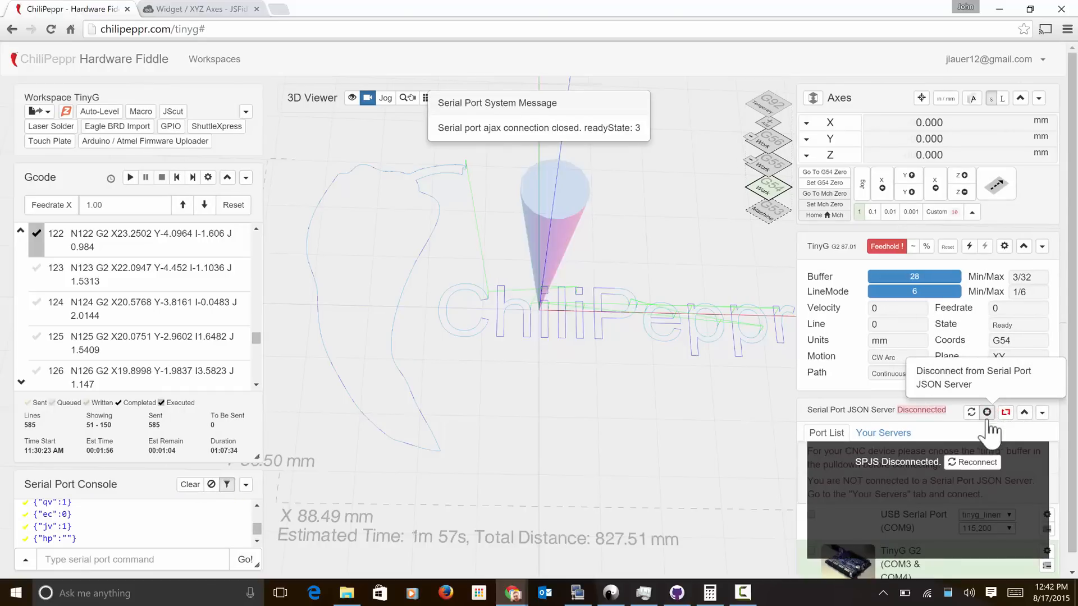
{"action": "left_click", "coordinate": [883, 433]}
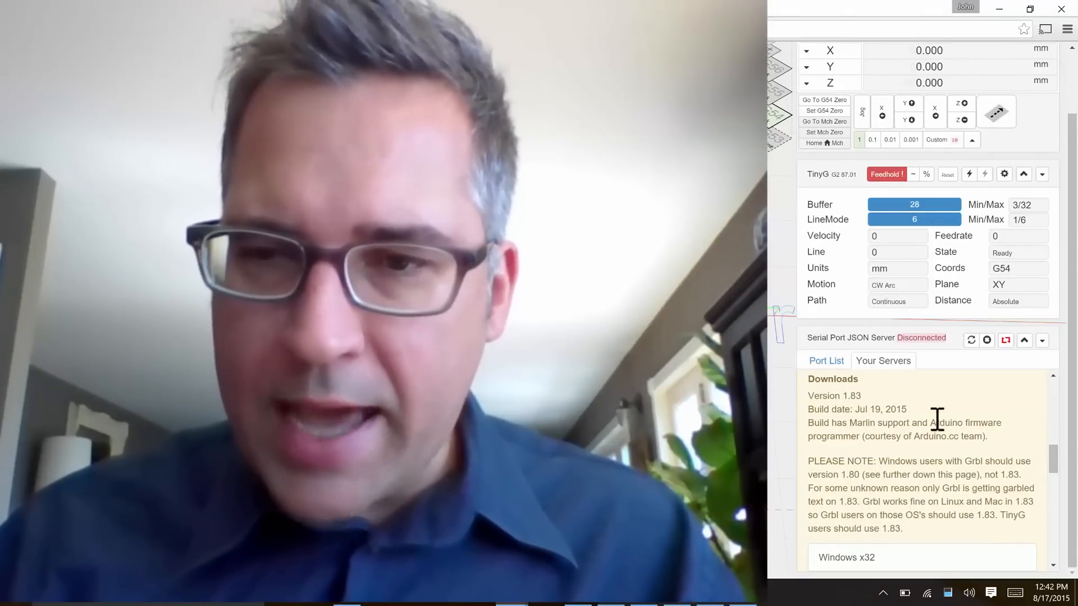
{"action": "scroll", "scroll_direction": "down", "scroll_amount": 3}
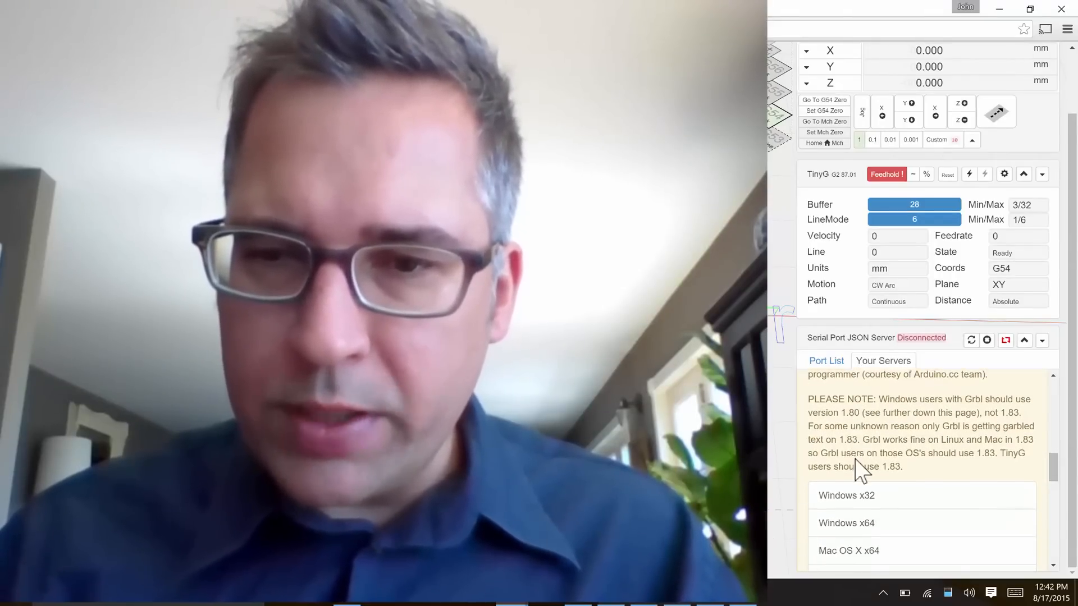
{"action": "left_click", "coordinate": [846, 522]}
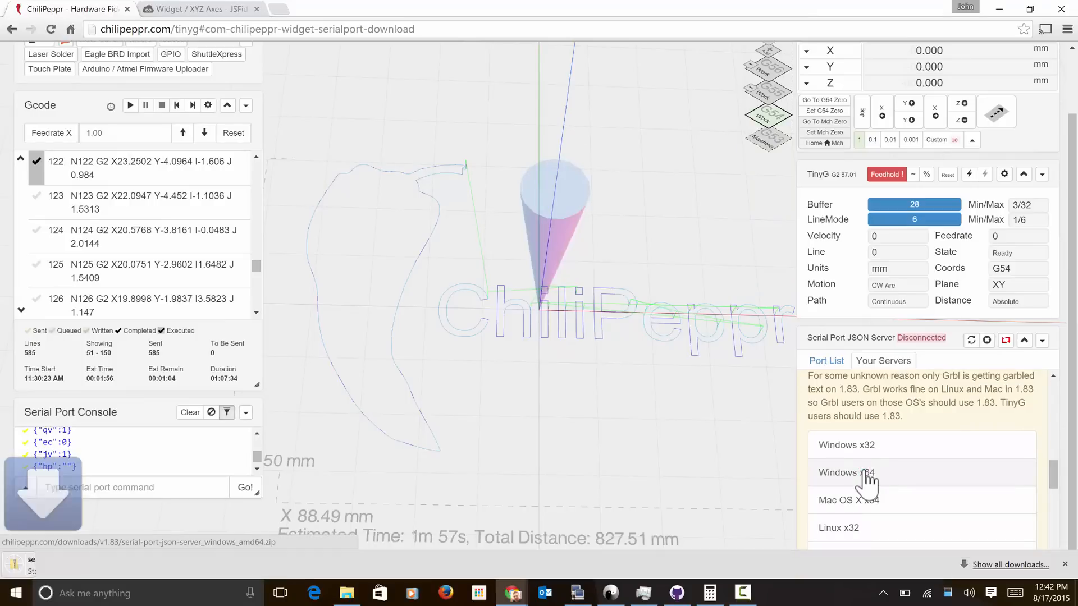
{"action": "left_click", "coordinate": [846, 472]}
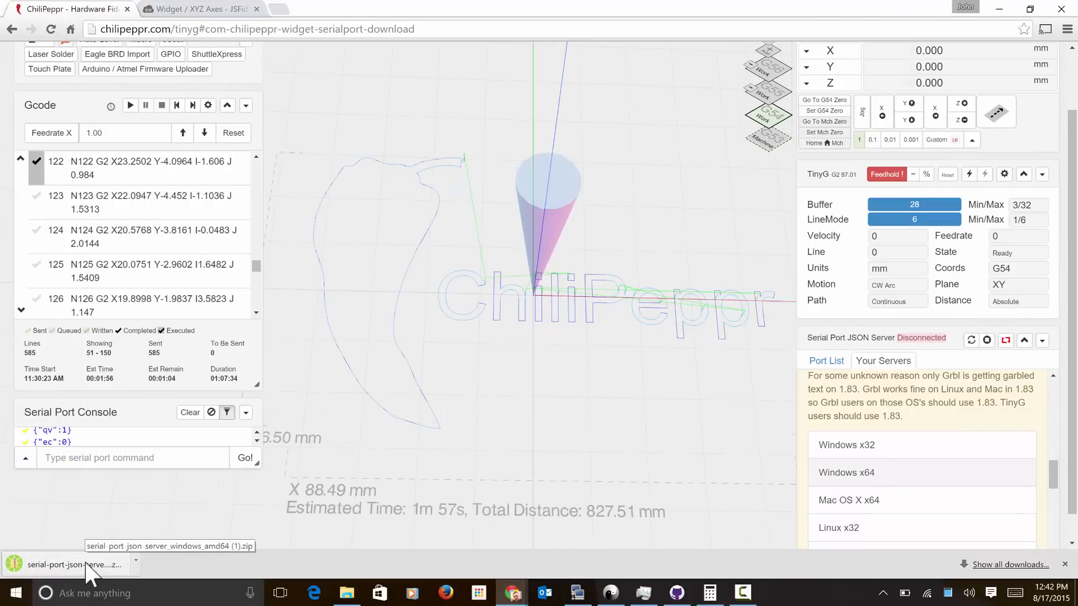
Extract all files from the server zip into its default Downloads folder
{"action": "left_click", "coordinate": [68, 564]}
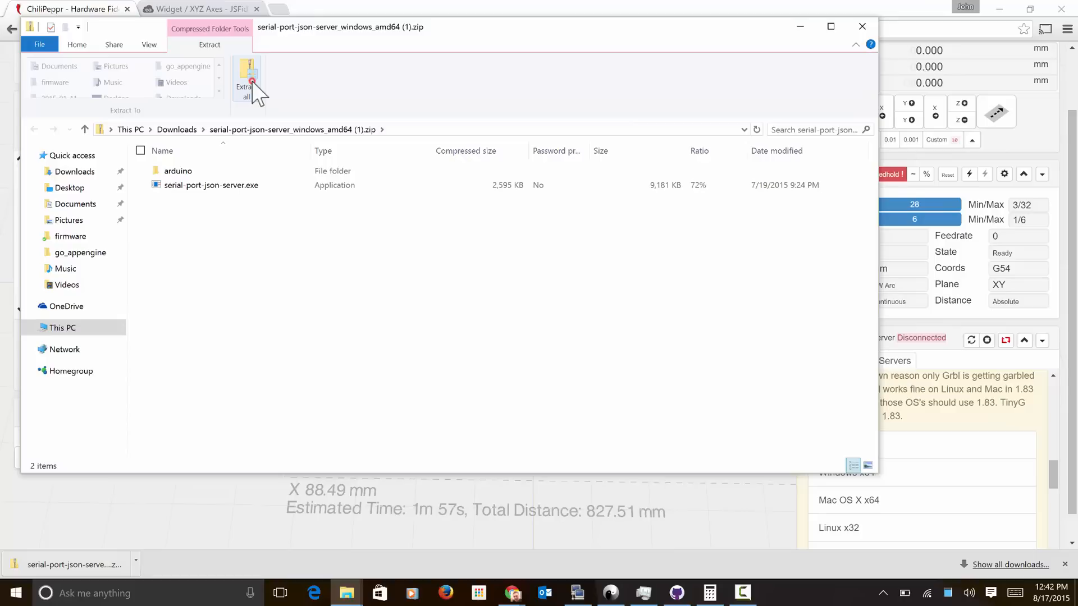
{"action": "left_click", "coordinate": [246, 76]}
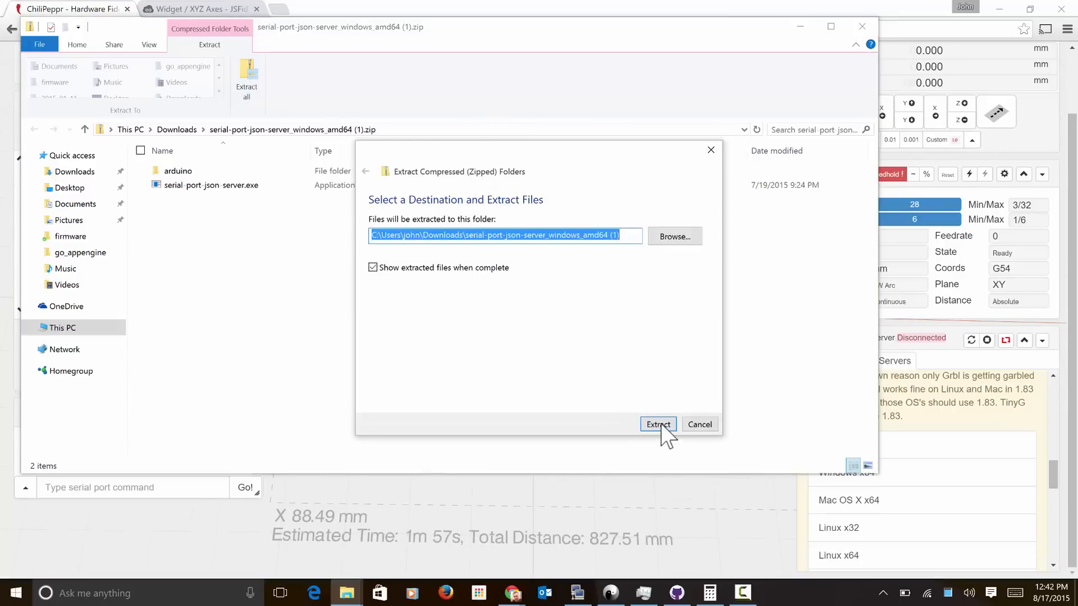
{"action": "left_click", "coordinate": [657, 424]}
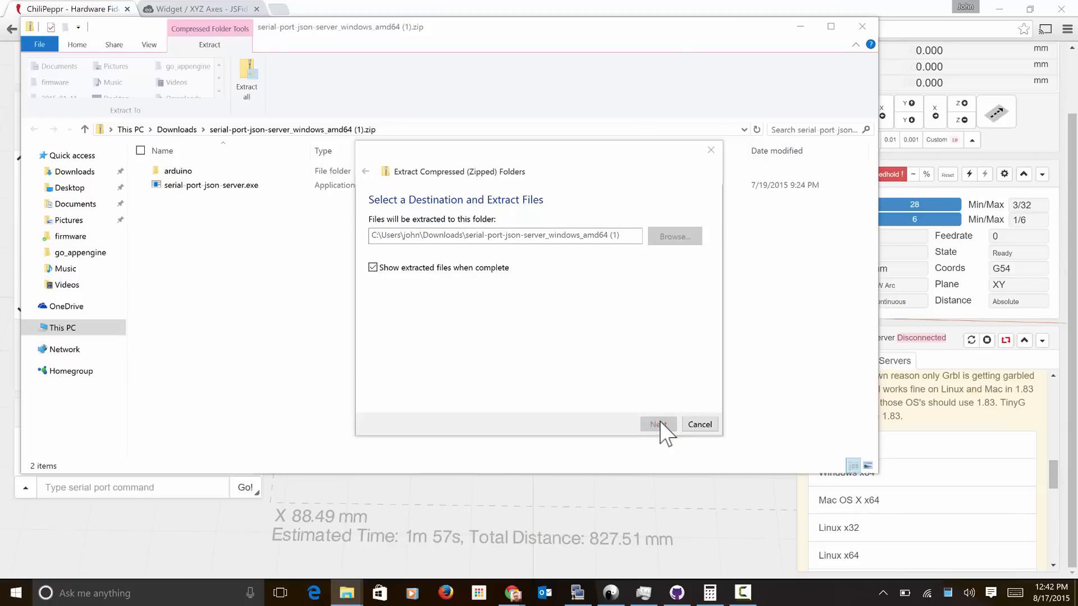
{"action": "left_click", "coordinate": [657, 424]}
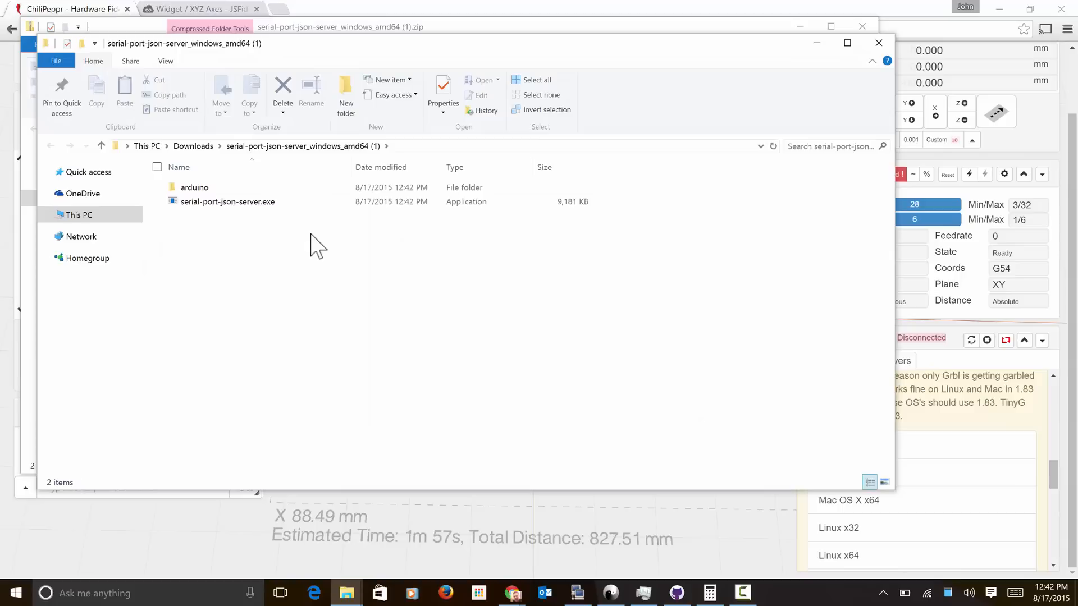
{"action": "double_click", "coordinate": [195, 187]}
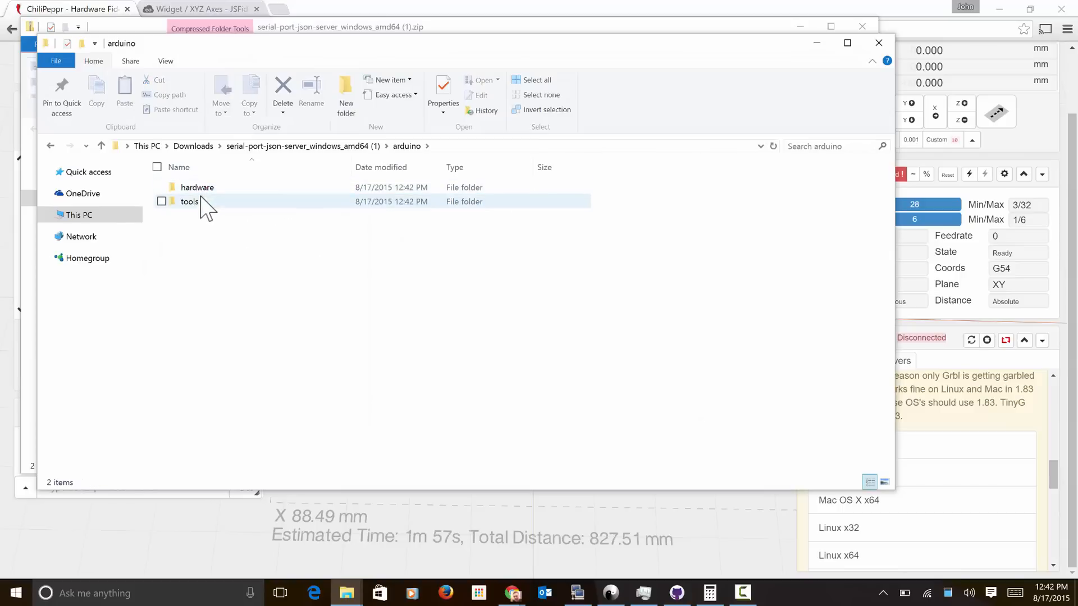
{"action": "double_click", "coordinate": [190, 201]}
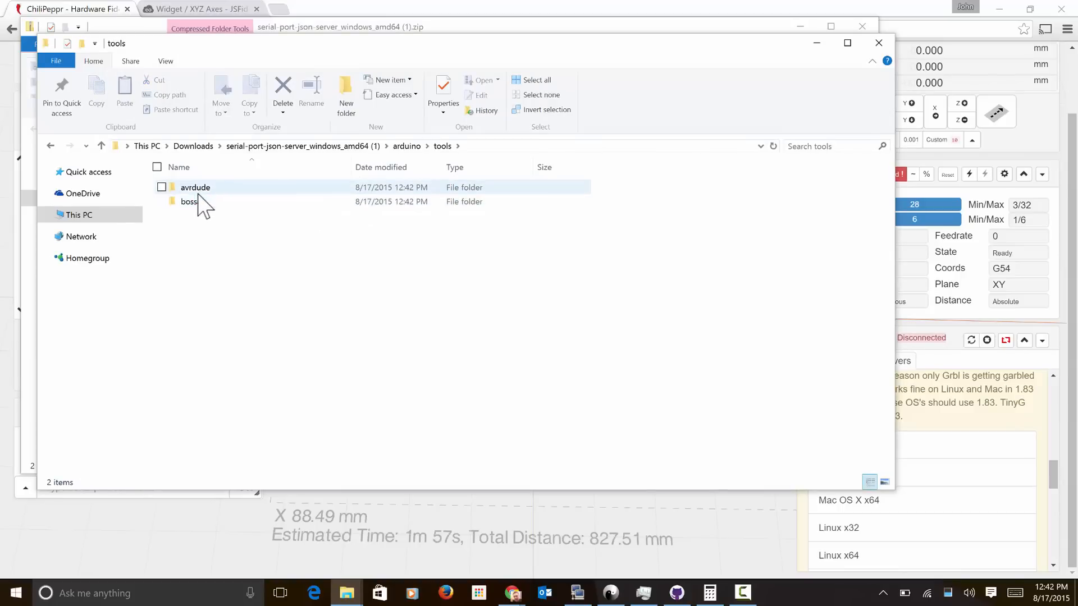
{"action": "double_click", "coordinate": [195, 186]}
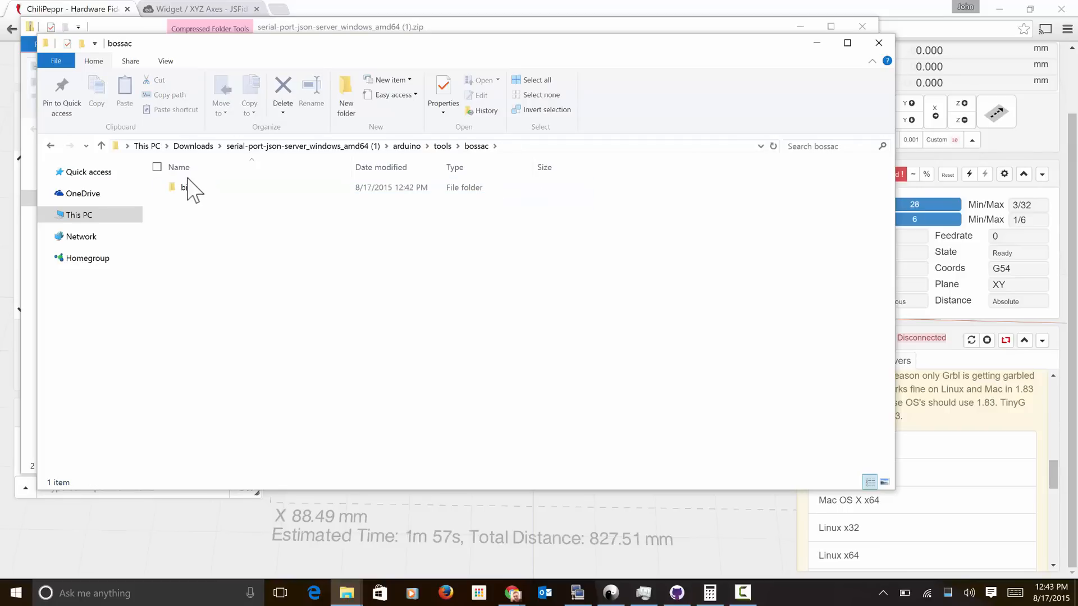
{"action": "double_click", "coordinate": [184, 187]}
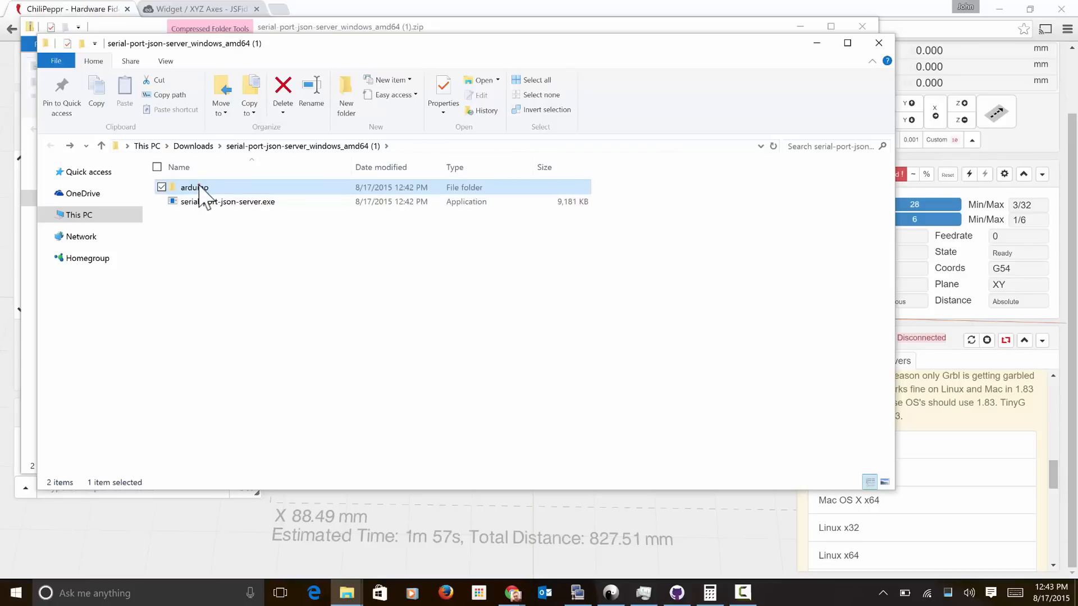
{"action": "double_click", "coordinate": [195, 187]}
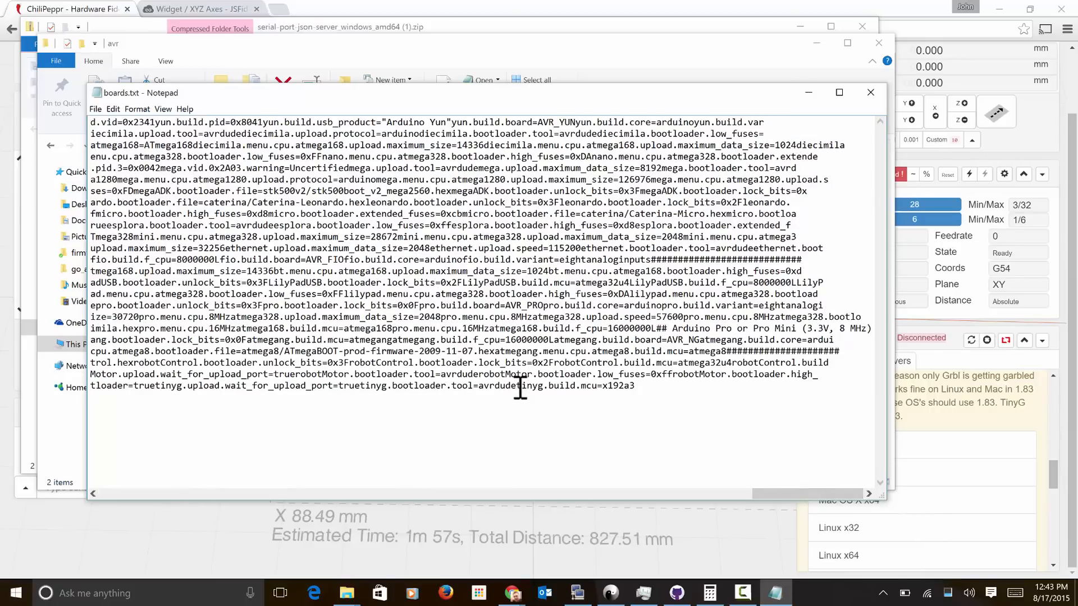
{"action": "double_click", "coordinate": [527, 386]}
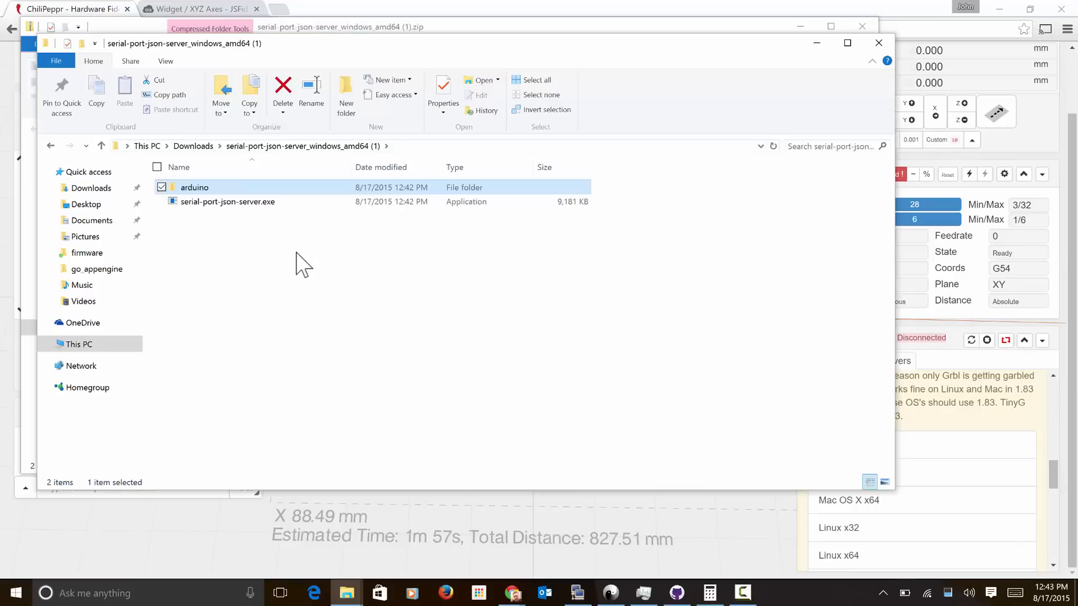
Connect to localhost briefly to view the TinyG G2 ports, then disconnect again
{"action": "left_click", "coordinate": [227, 201]}
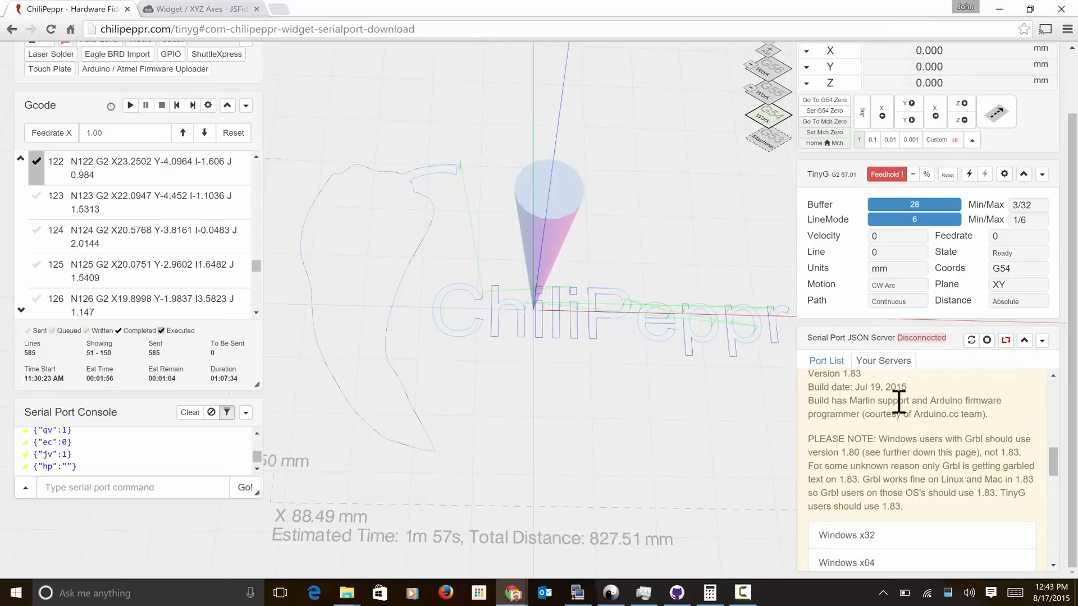
{"action": "scroll", "scroll_direction": "down", "scroll_amount": 3}
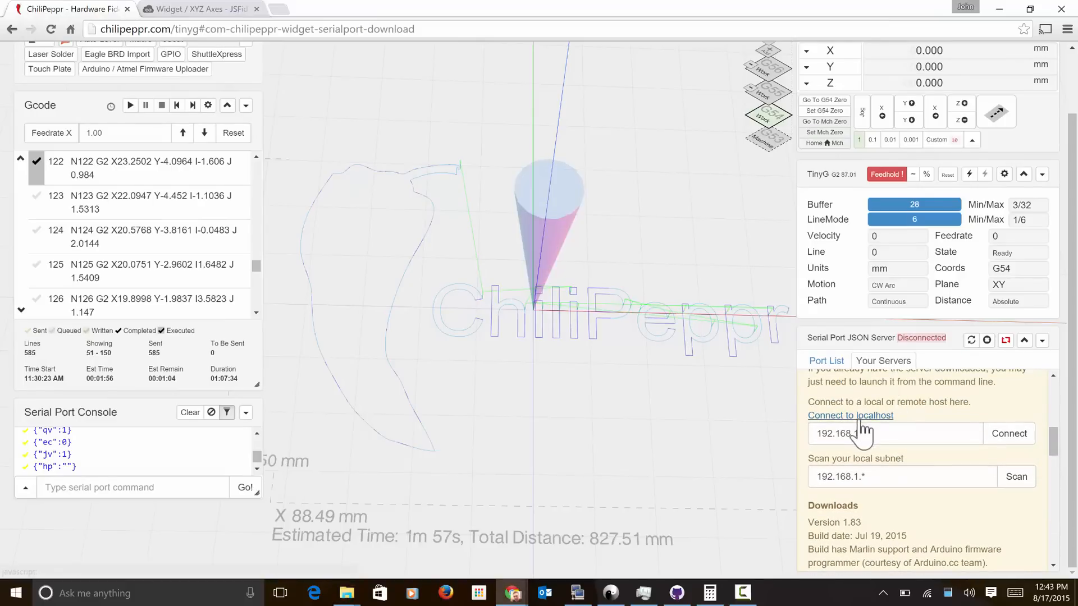
{"action": "left_click", "coordinate": [849, 416]}
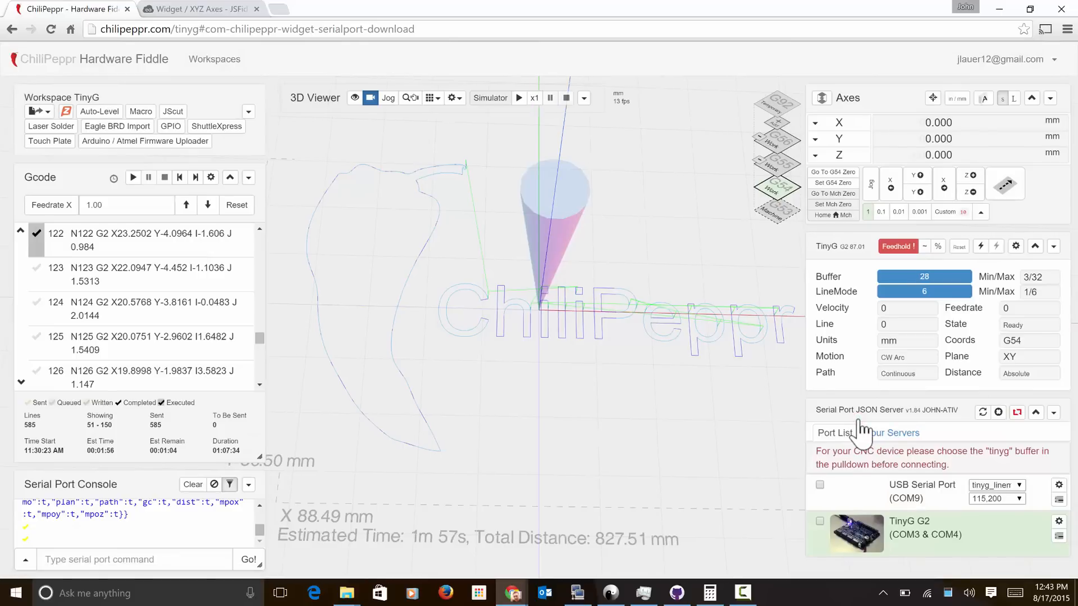
{"action": "left_click", "coordinate": [1053, 412]}
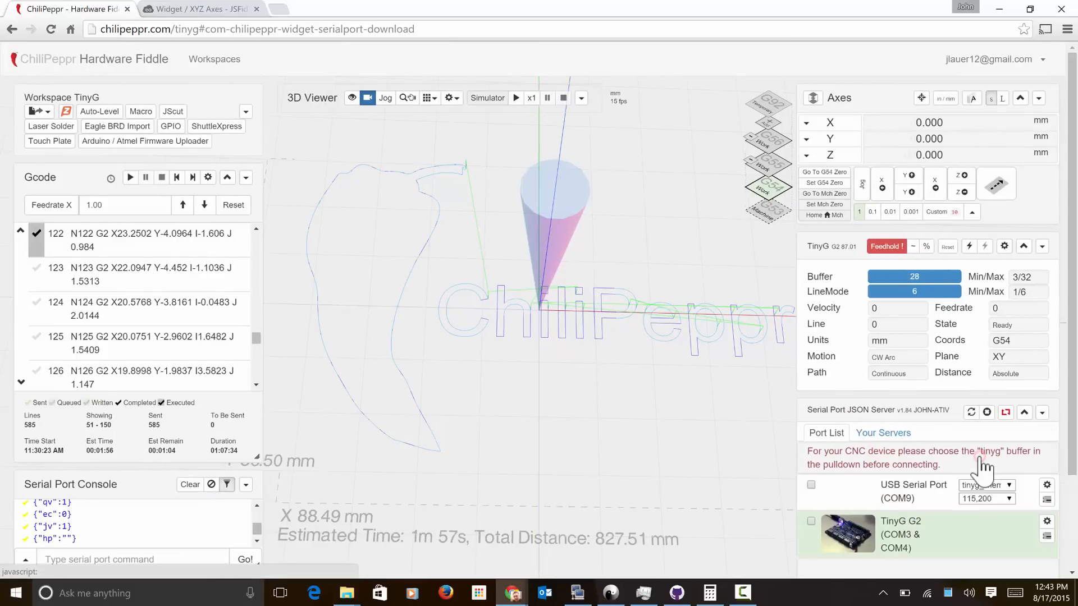
{"action": "scroll", "scroll_direction": "down", "scroll_amount": 3}
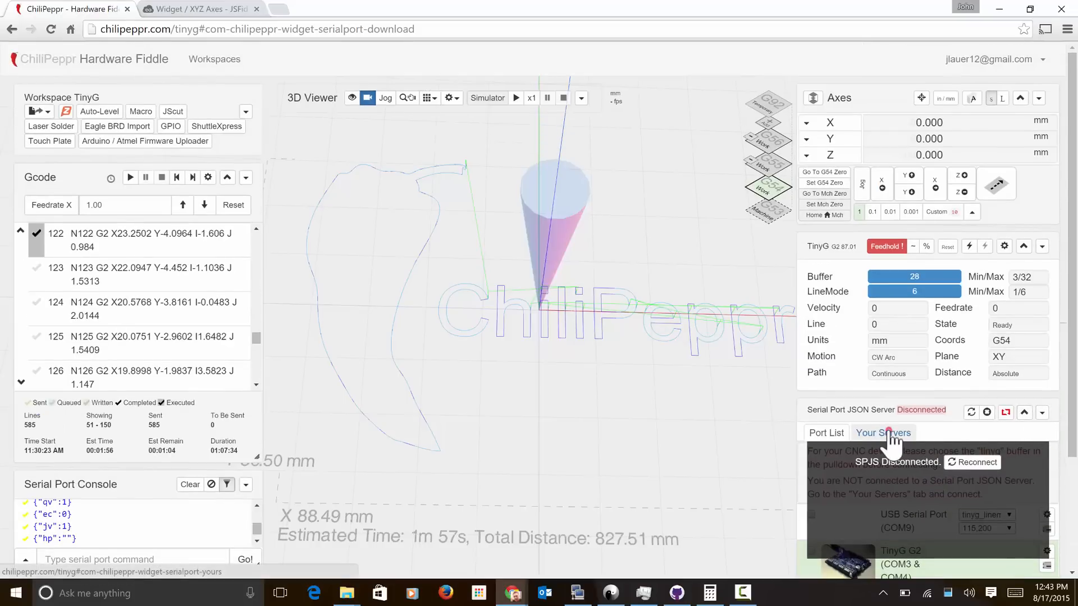
Launch serial-port-json-server.exe and allow it through Windows Firewall
{"action": "key", "text": "alt+tab"}
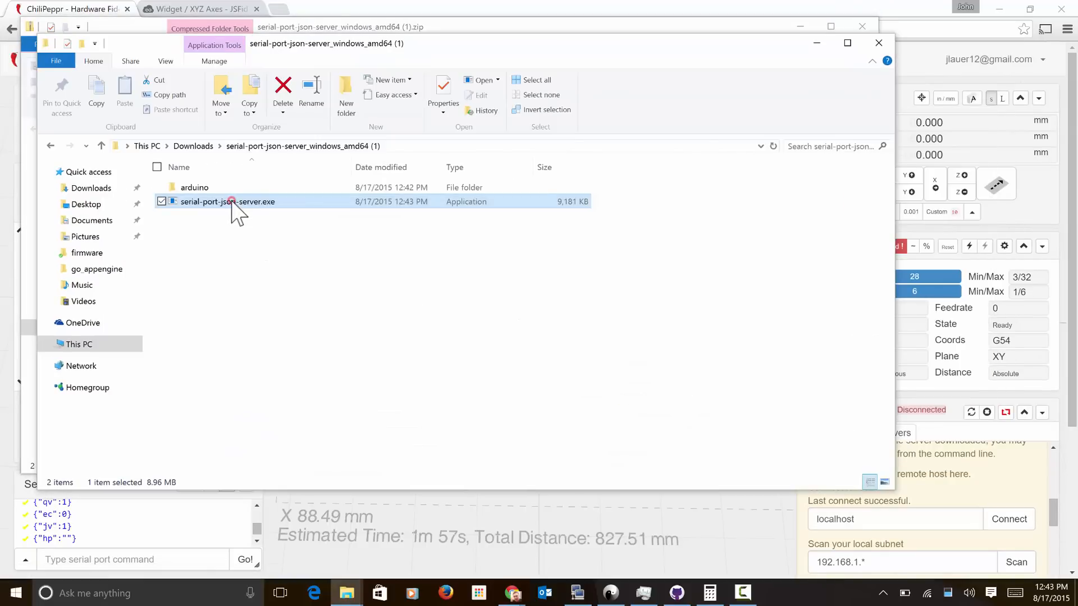
{"action": "double_click", "coordinate": [228, 202]}
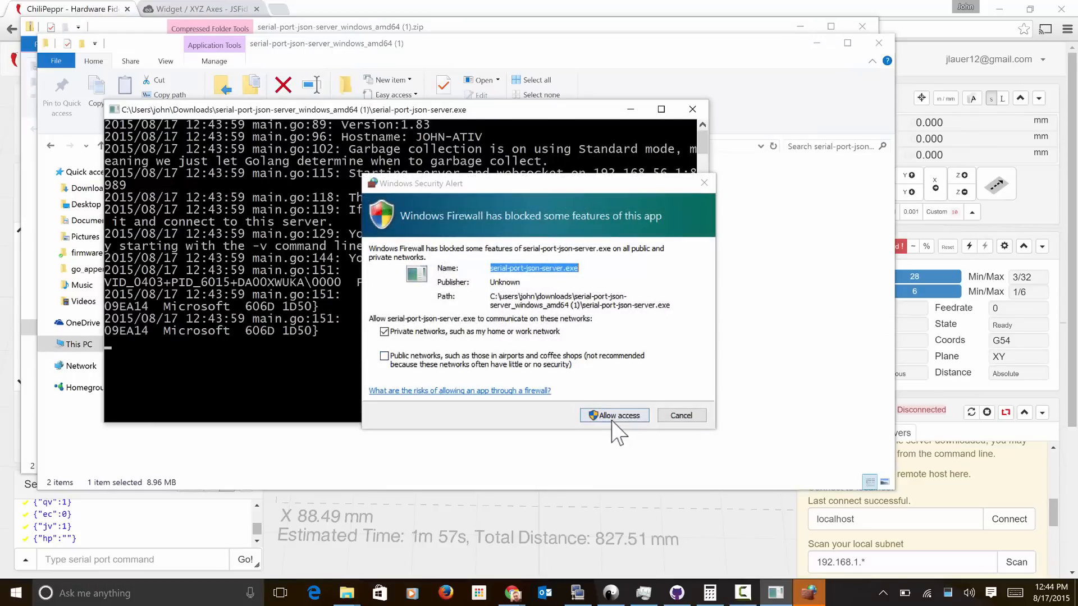
{"action": "left_click", "coordinate": [613, 416]}
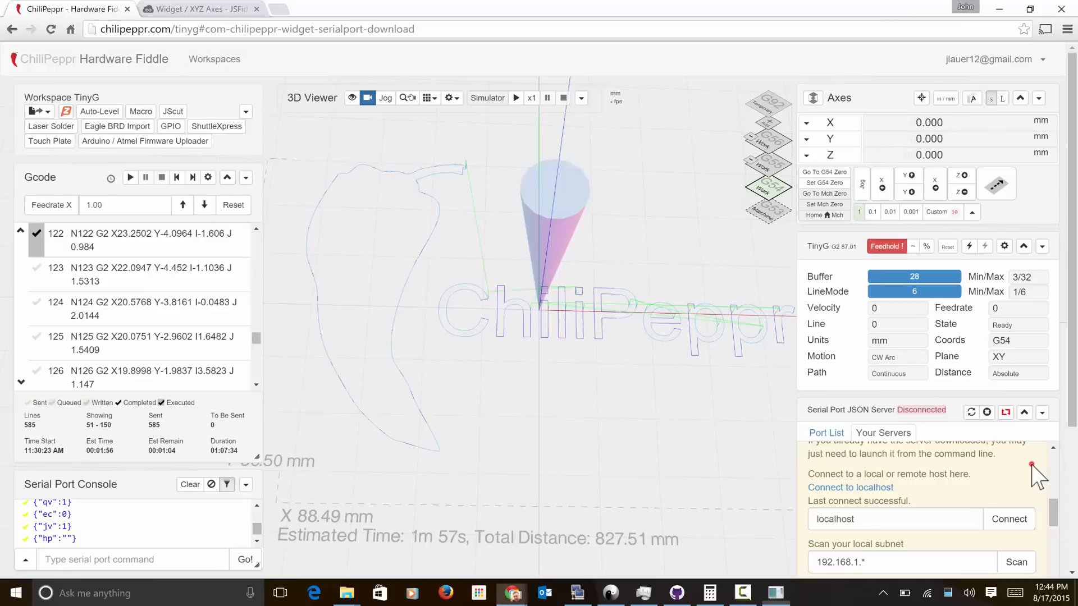
Connect to the local SPJS v1.83 and open the programmer from the COM9 row
{"action": "left_click", "coordinate": [849, 487]}
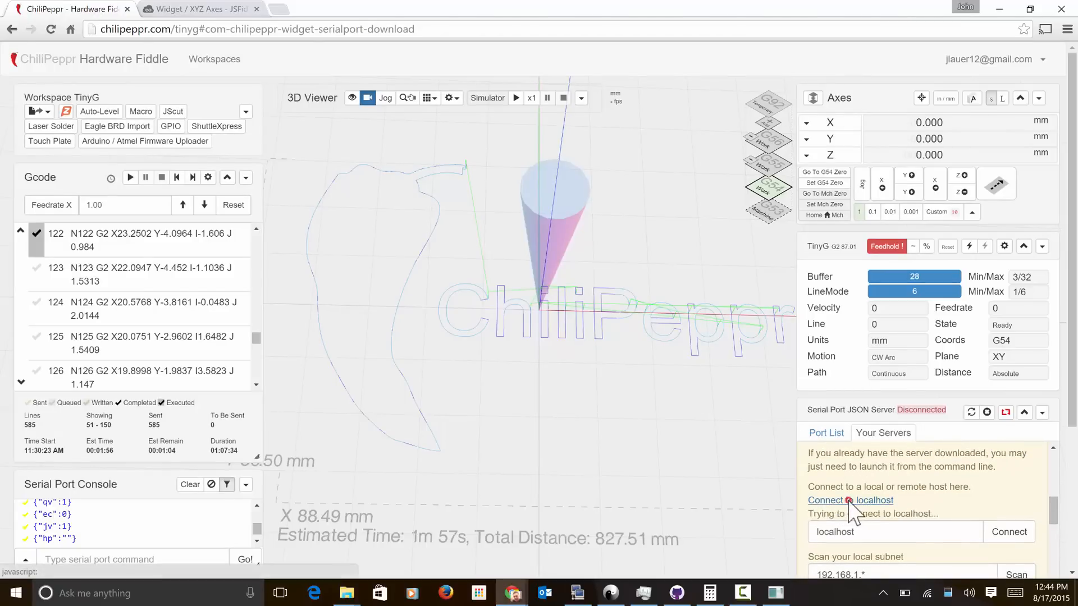
{"action": "left_click", "coordinate": [875, 499]}
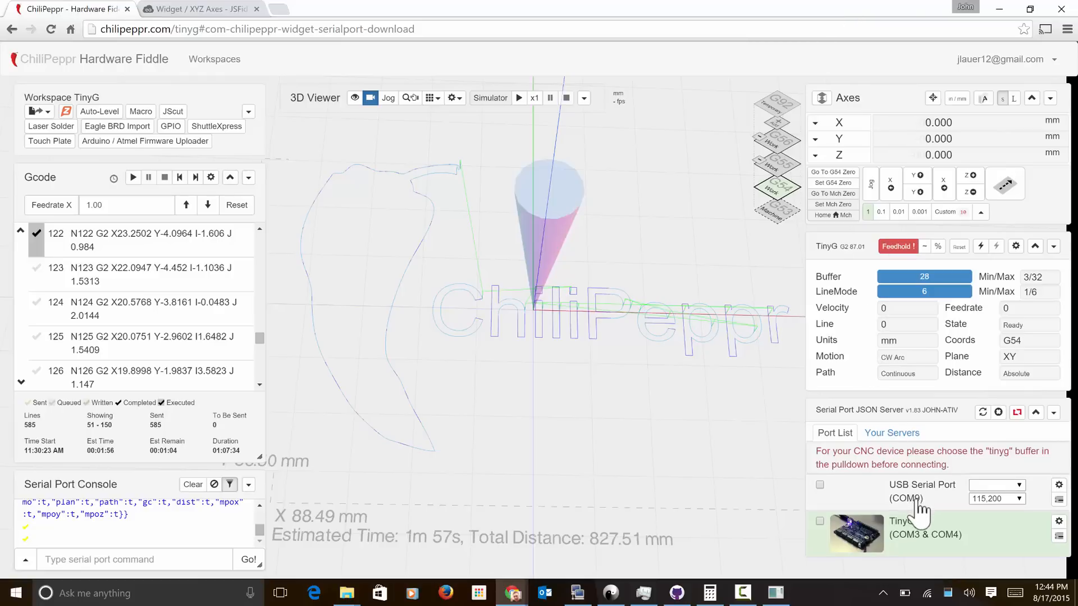
{"action": "mouse_move", "coordinate": [1037, 502]}
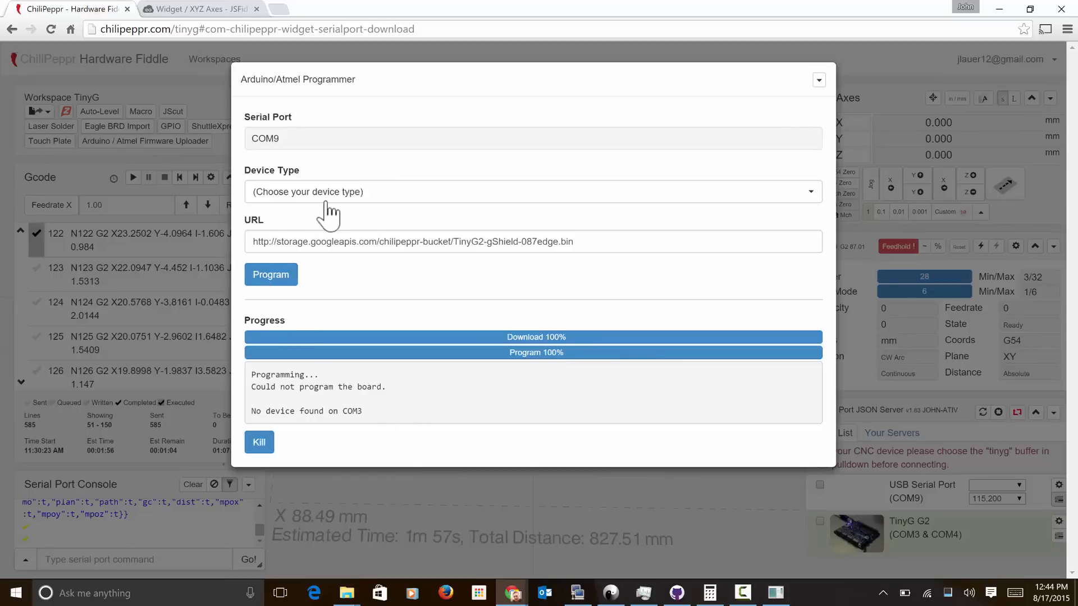
Select TinyG Master 440.18 firmware and the Synthetos TinyG v8 device type
{"action": "left_click", "coordinate": [530, 192]}
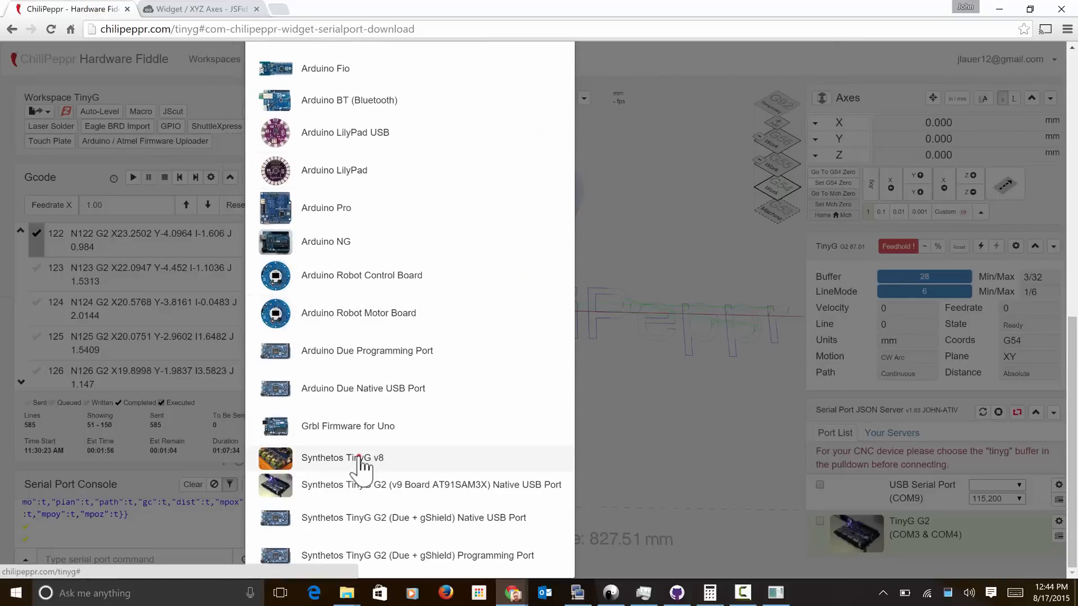
{"action": "left_click", "coordinate": [342, 457]}
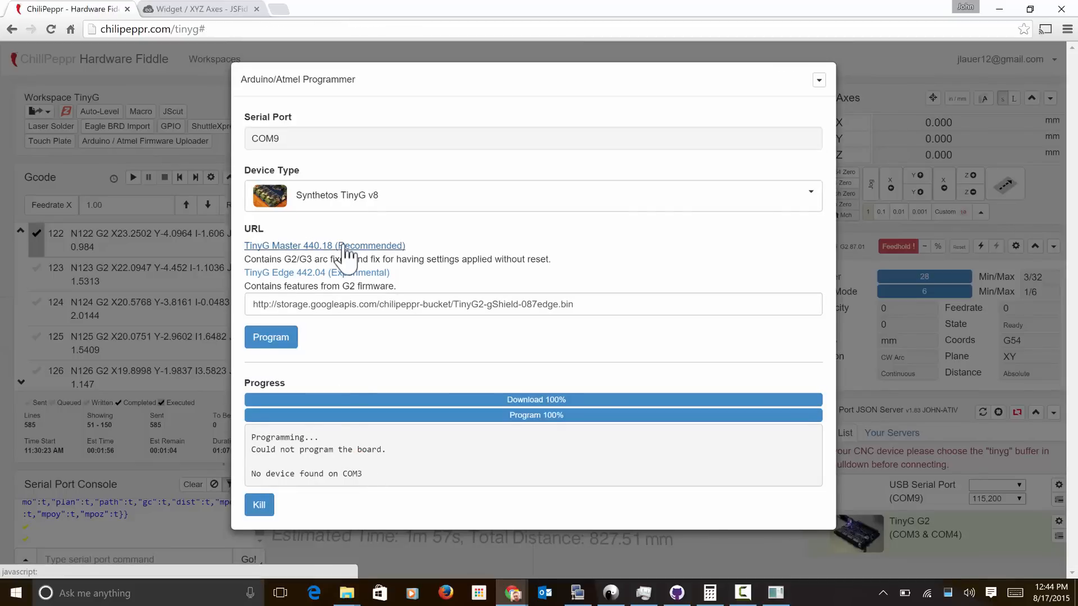
{"action": "mouse_move", "coordinate": [333, 230]}
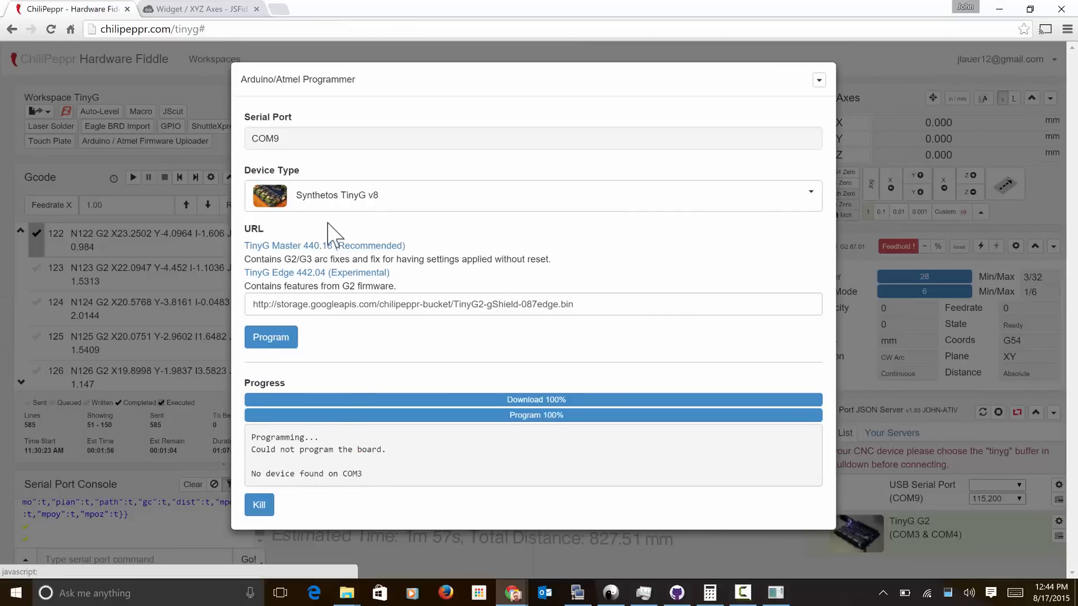
{"action": "left_click", "coordinate": [324, 245]}
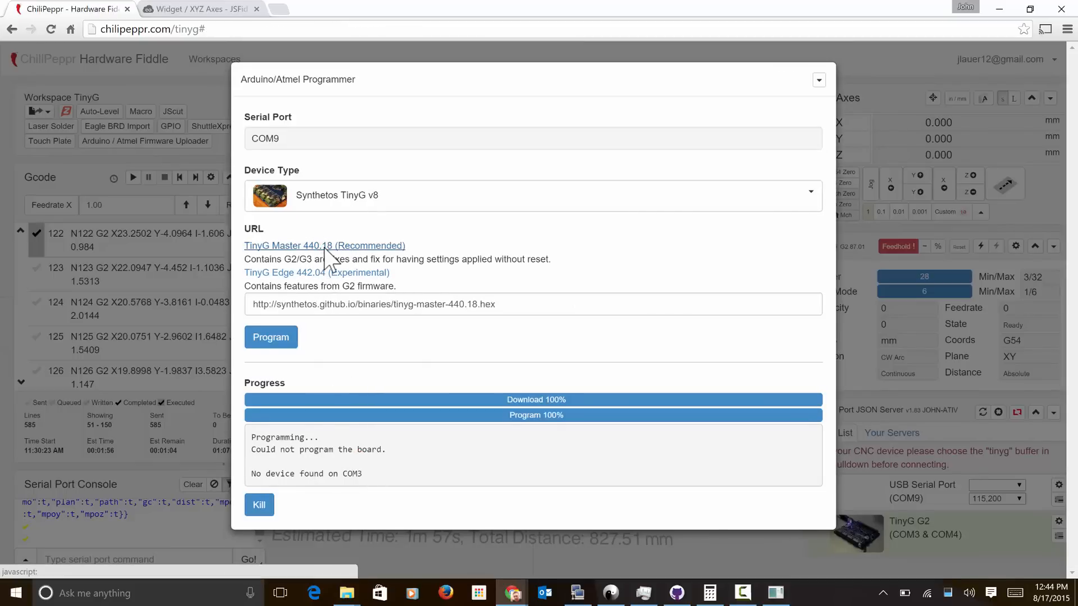
{"action": "left_click", "coordinate": [533, 195]}
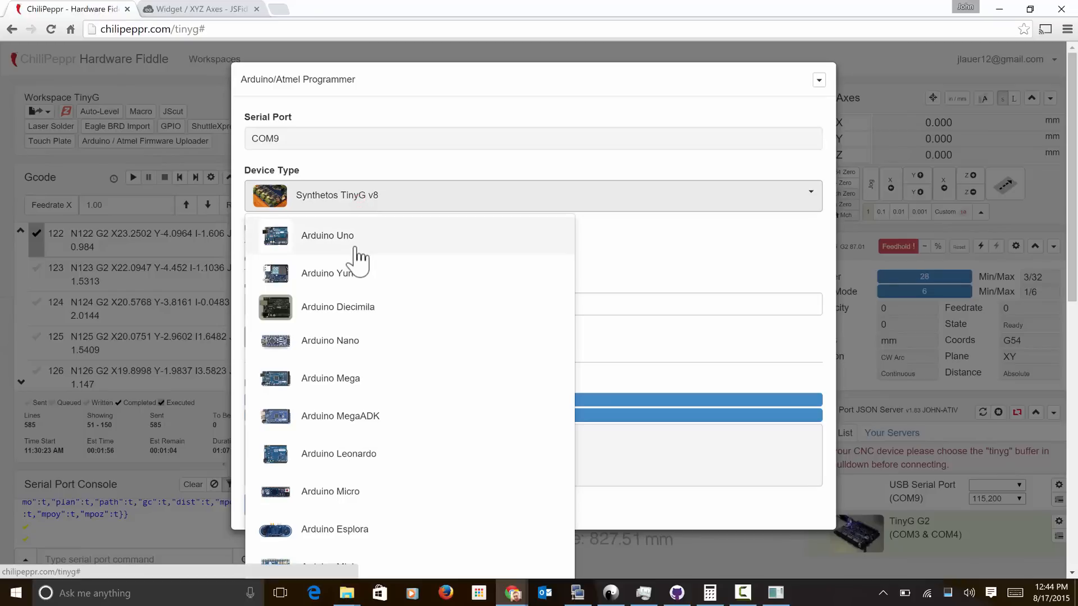
{"action": "left_click", "coordinate": [327, 235]}
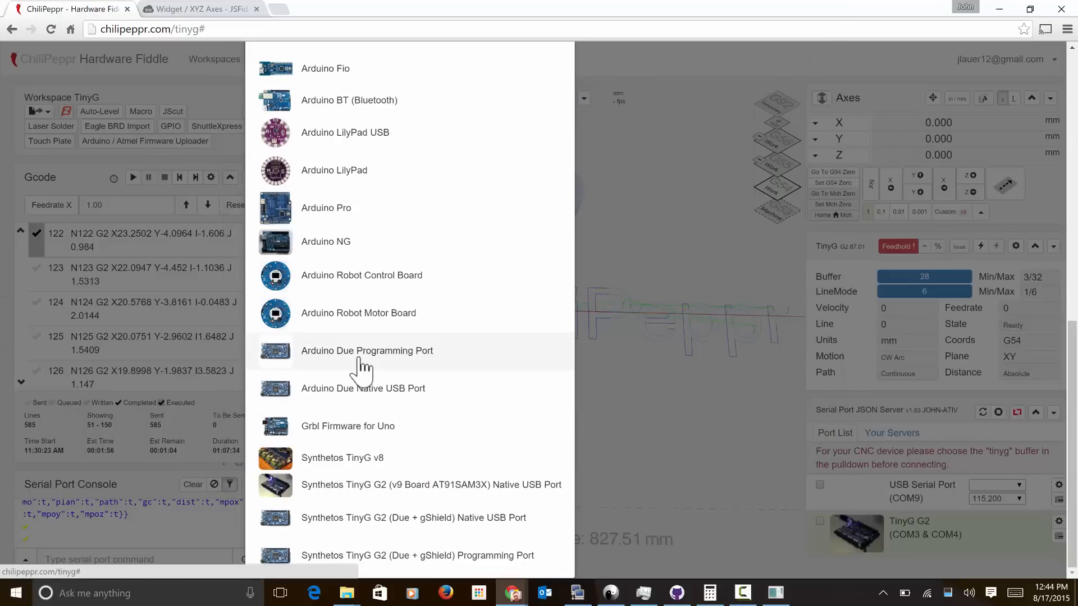
{"action": "mouse_move", "coordinate": [378, 437]}
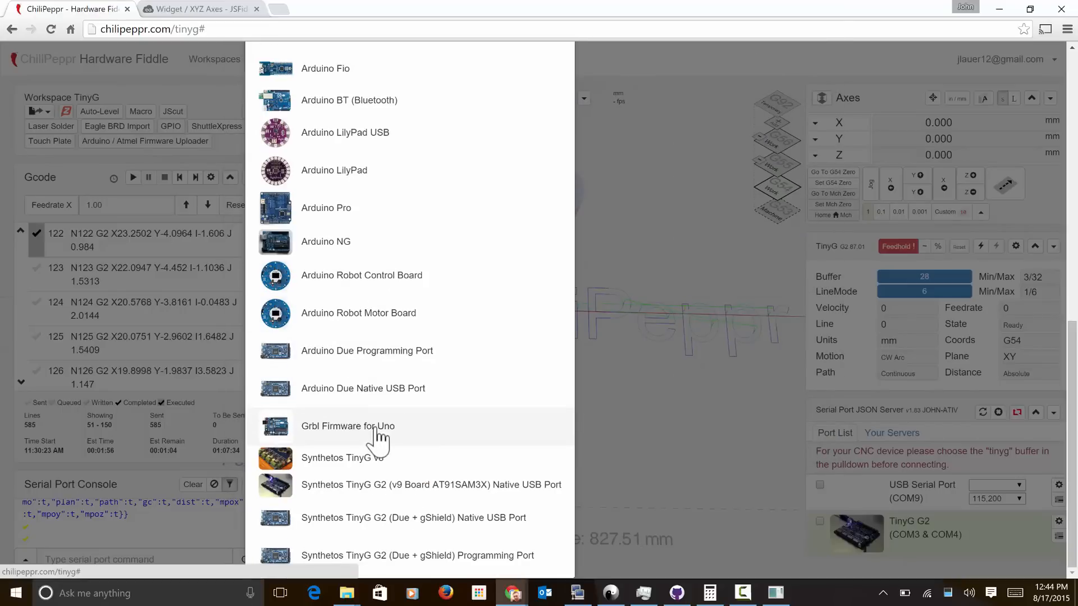
{"action": "mouse_move", "coordinate": [374, 468]}
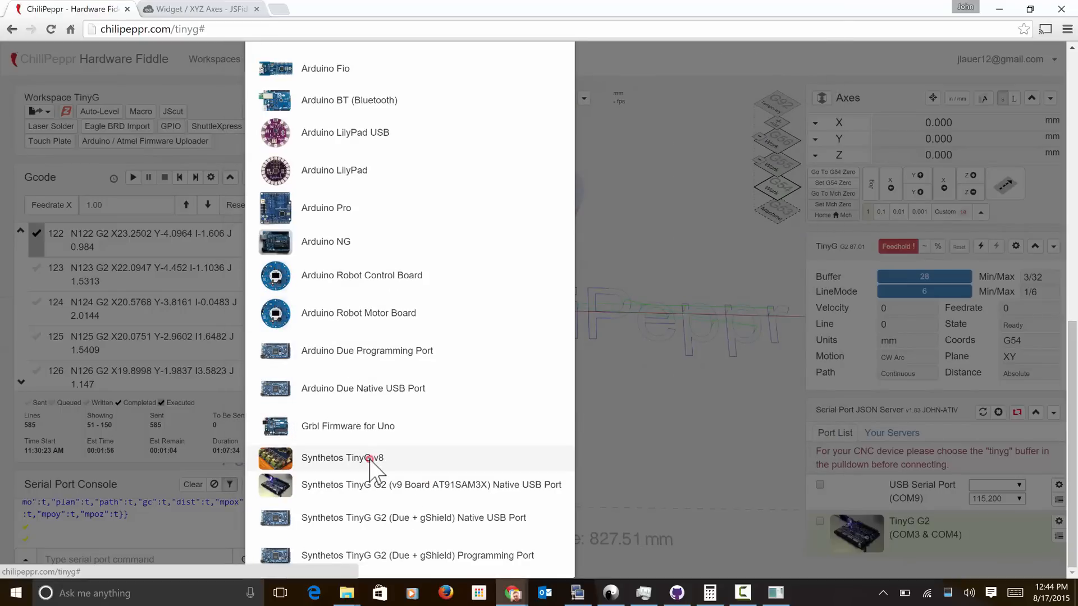
{"action": "left_click", "coordinate": [342, 458]}
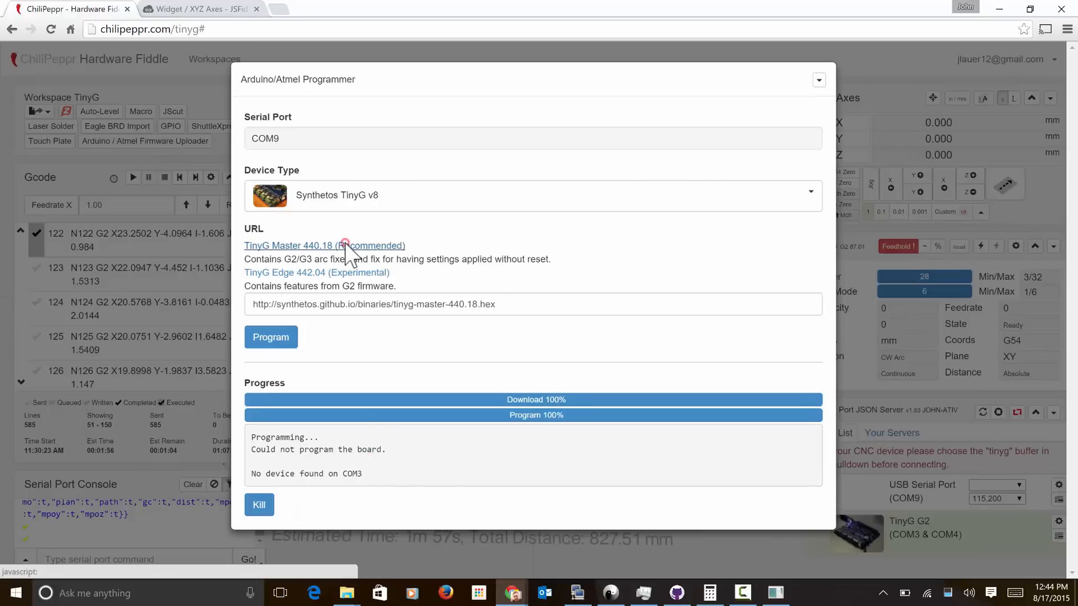
Flash 440.18 onto the ATxmega192A3 on COM9 and review the avrdude log
{"action": "left_click", "coordinate": [270, 336]}
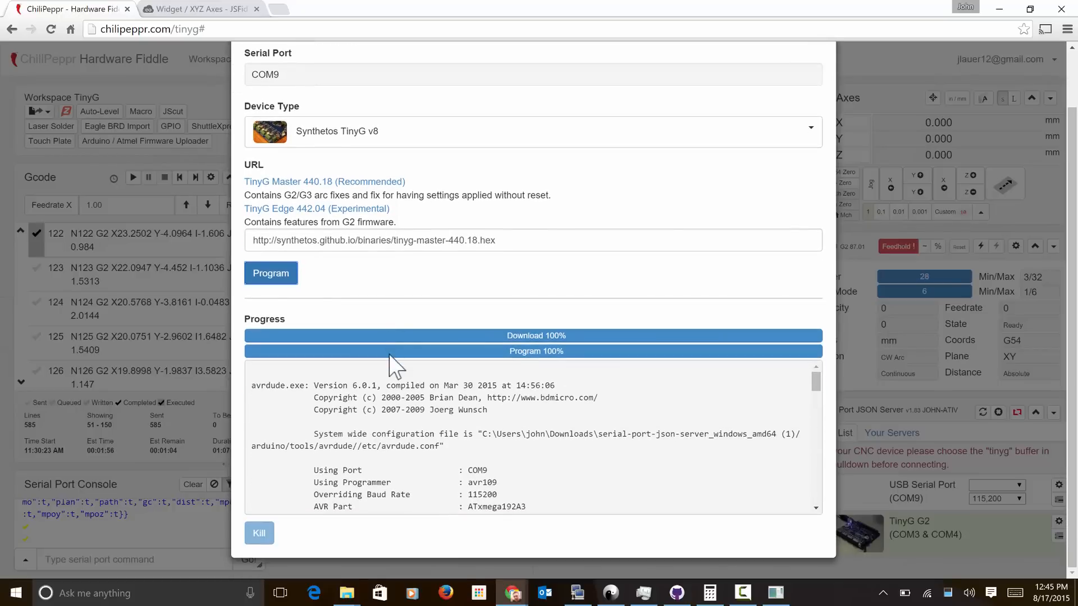
{"action": "scroll", "scroll_direction": "down", "scroll_amount": 3}
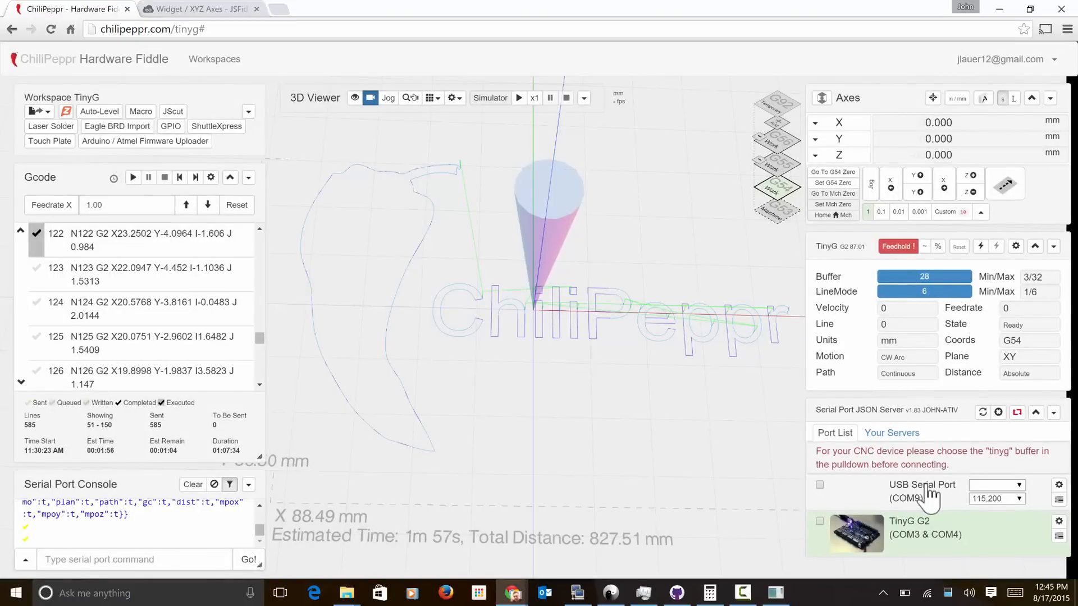
Connect the USB Serial Port on COM9, now reporting firmware 440.18
{"action": "left_click", "coordinate": [820, 484]}
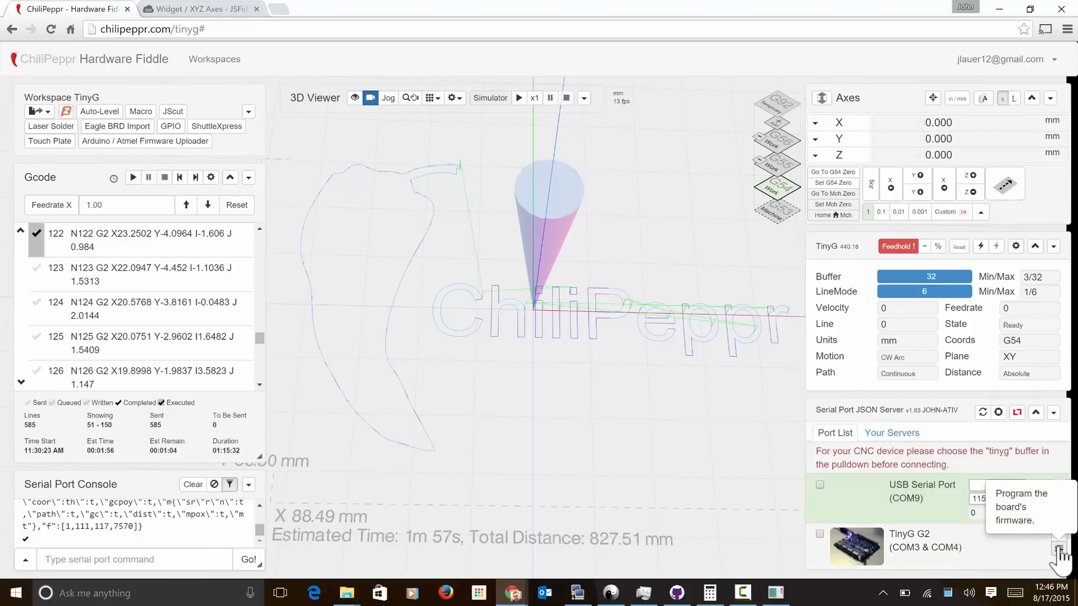
Program the Due with Synthetos TinyG G2 (Due + gShield) Programming Port and 087-edge firmware
{"action": "left_click", "coordinate": [982, 412]}
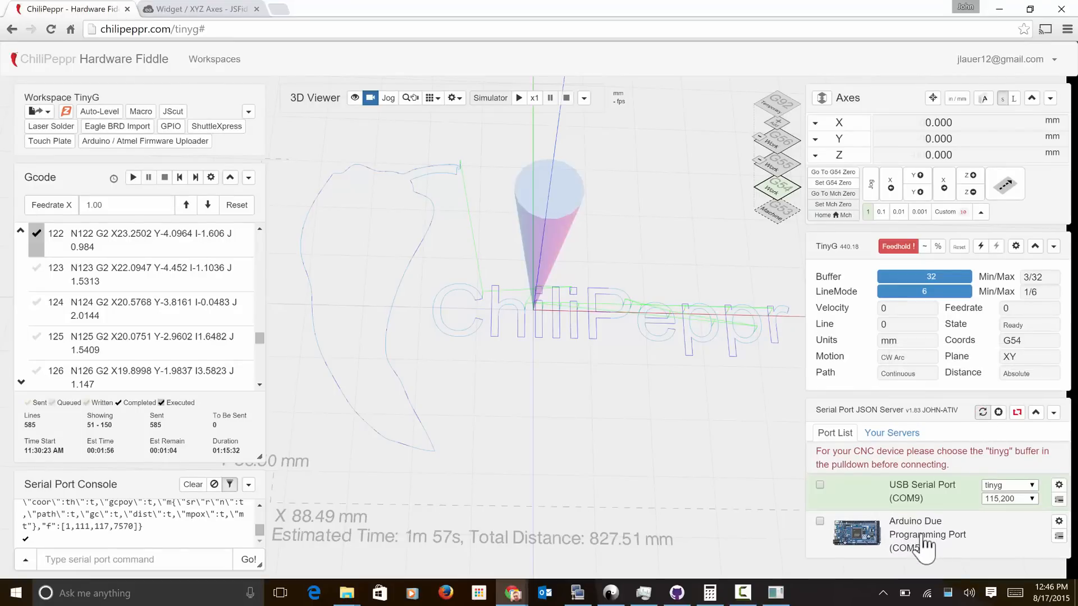
{"action": "mouse_move", "coordinate": [918, 557]}
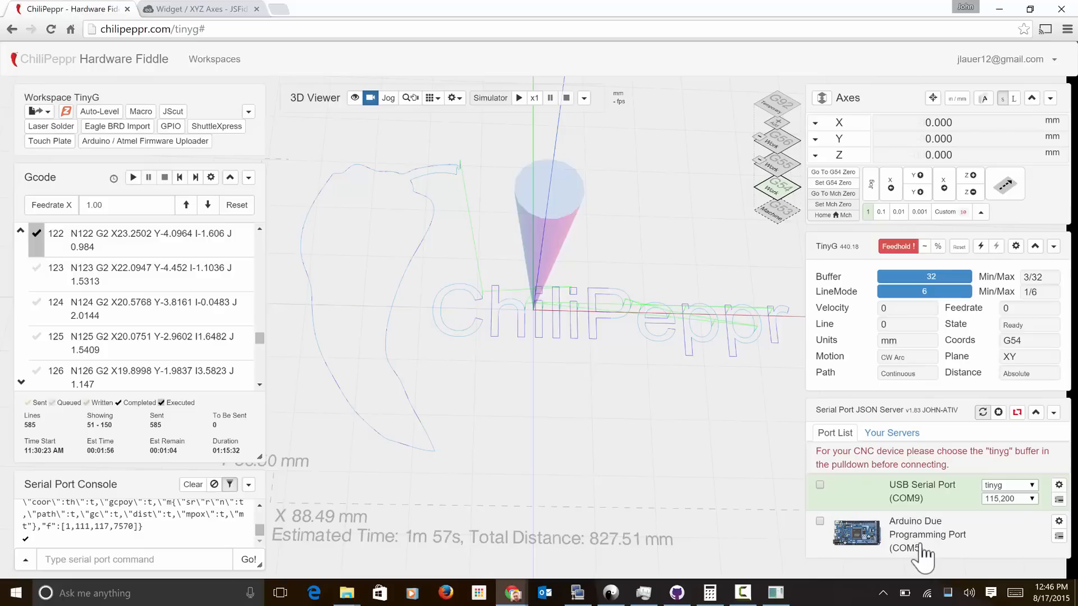
{"action": "mouse_move", "coordinate": [1050, 529]}
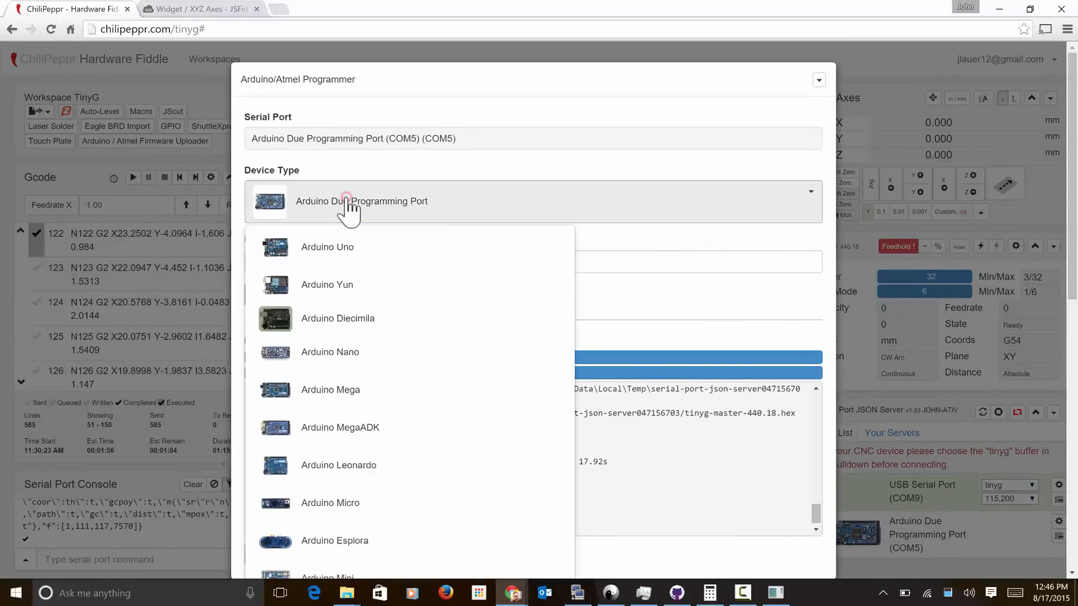
{"action": "scroll", "scroll_direction": "down", "scroll_amount": 3}
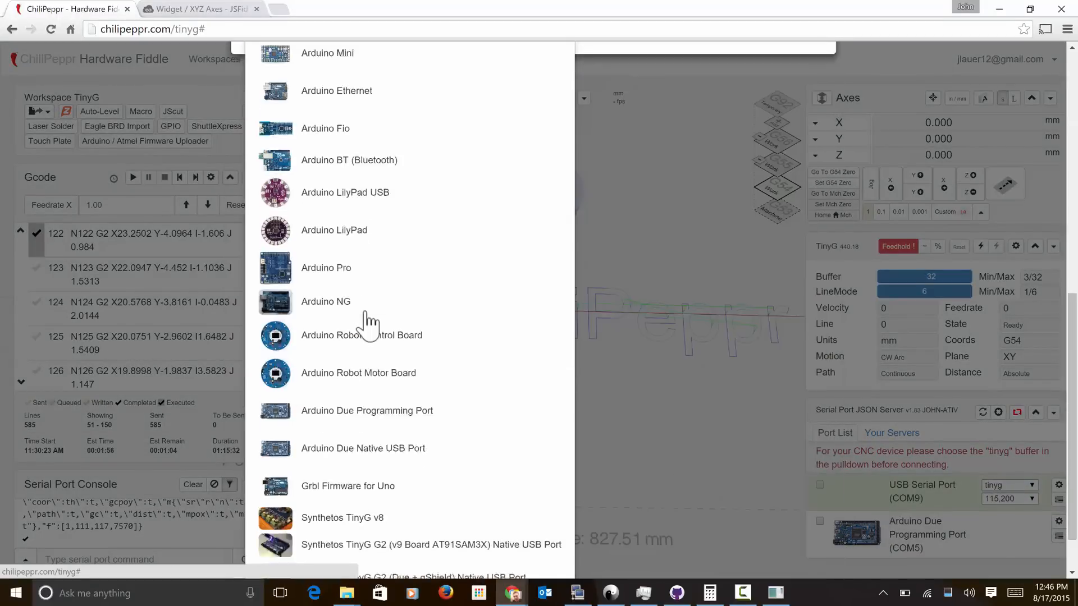
{"action": "scroll", "scroll_direction": "down", "scroll_amount": 3}
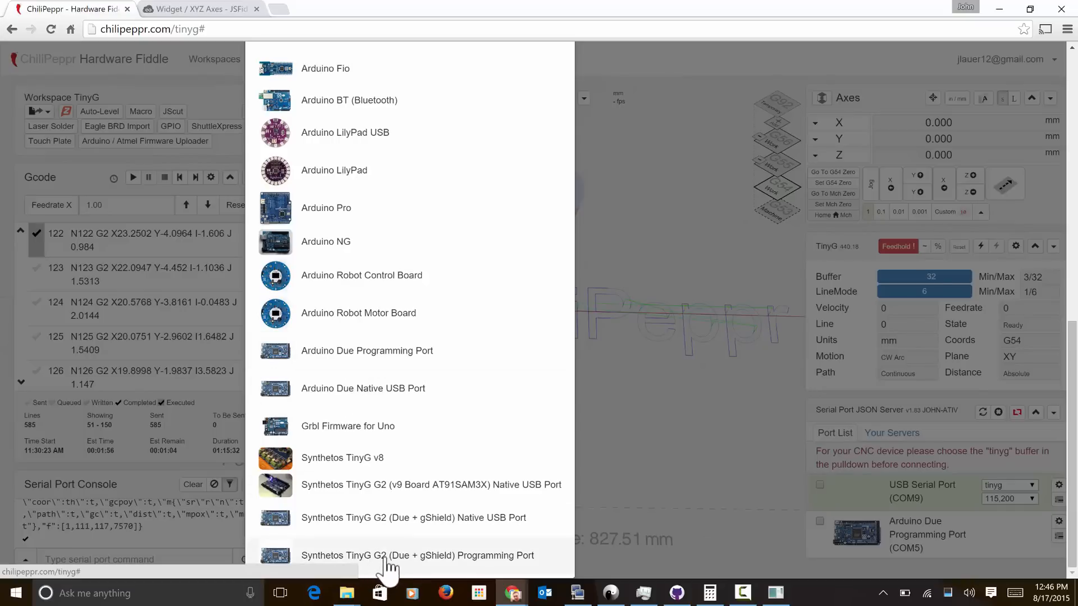
{"action": "mouse_move", "coordinate": [471, 563]}
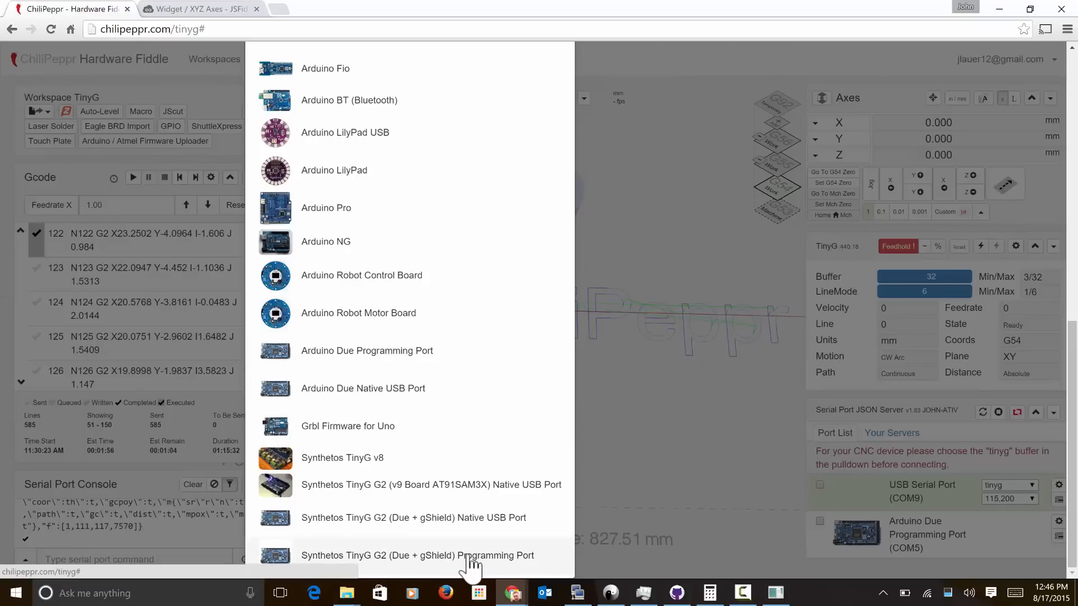
{"action": "left_click", "coordinate": [417, 556]}
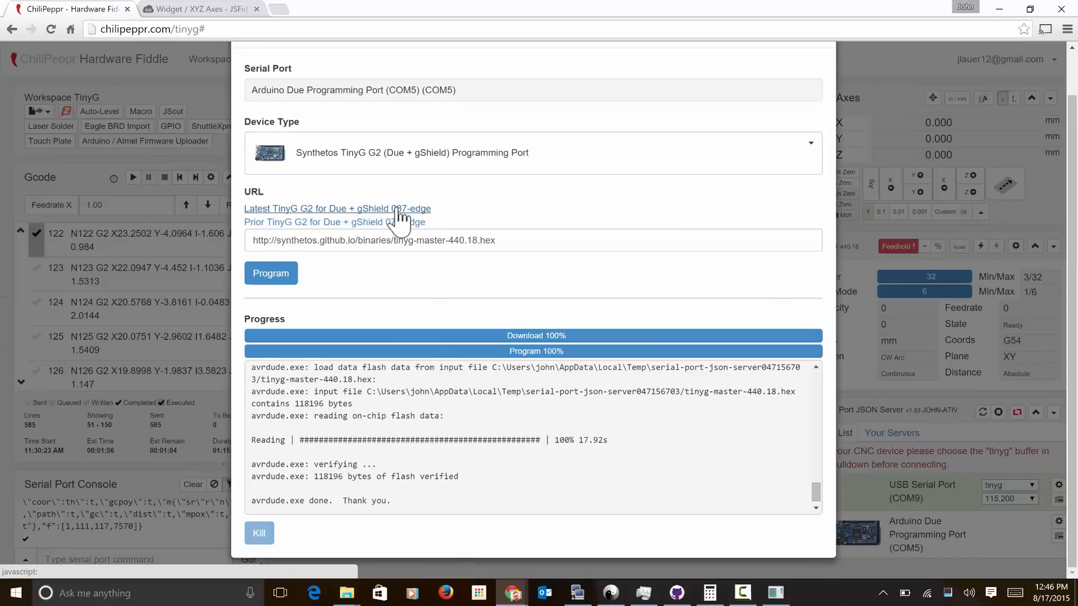
{"action": "left_click", "coordinate": [337, 208]}
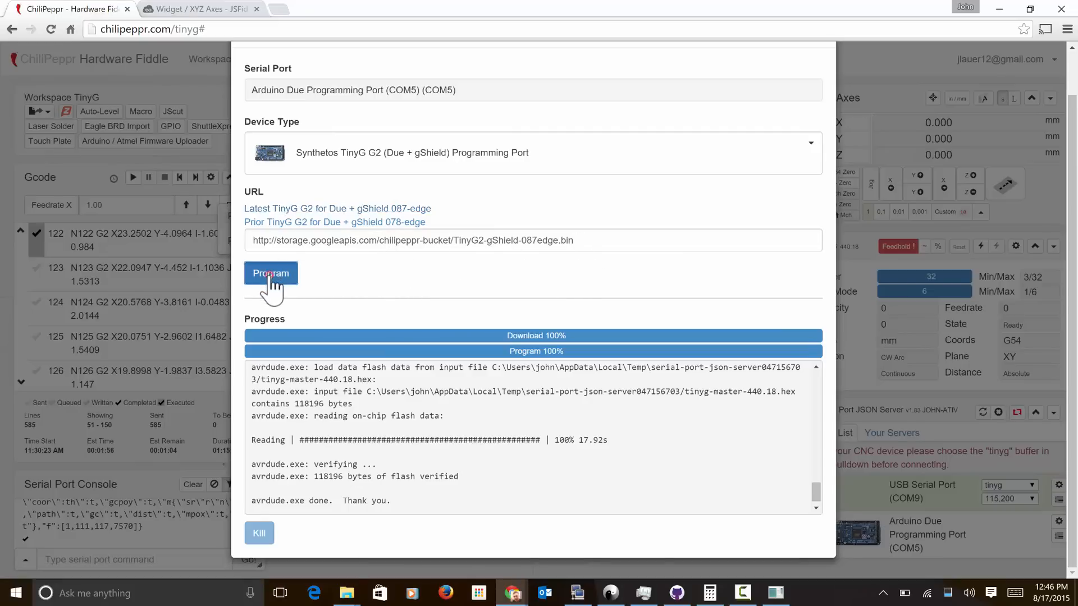
{"action": "left_click", "coordinate": [270, 273]}
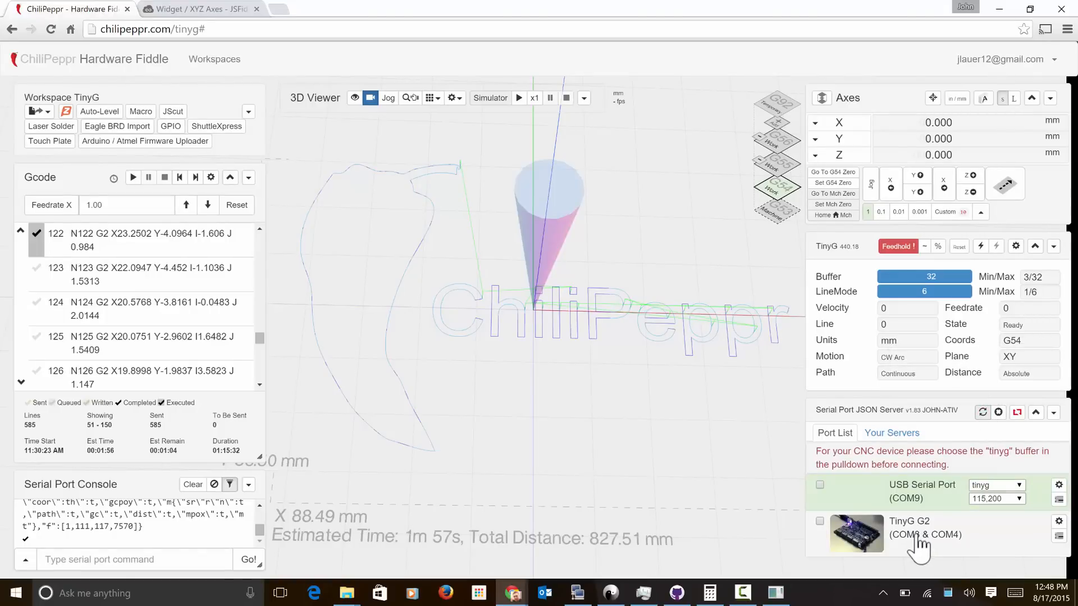
Connect the TinyG G2 to check firmware 87.01, then connect to the raspi2 server
{"action": "left_click", "coordinate": [819, 521]}
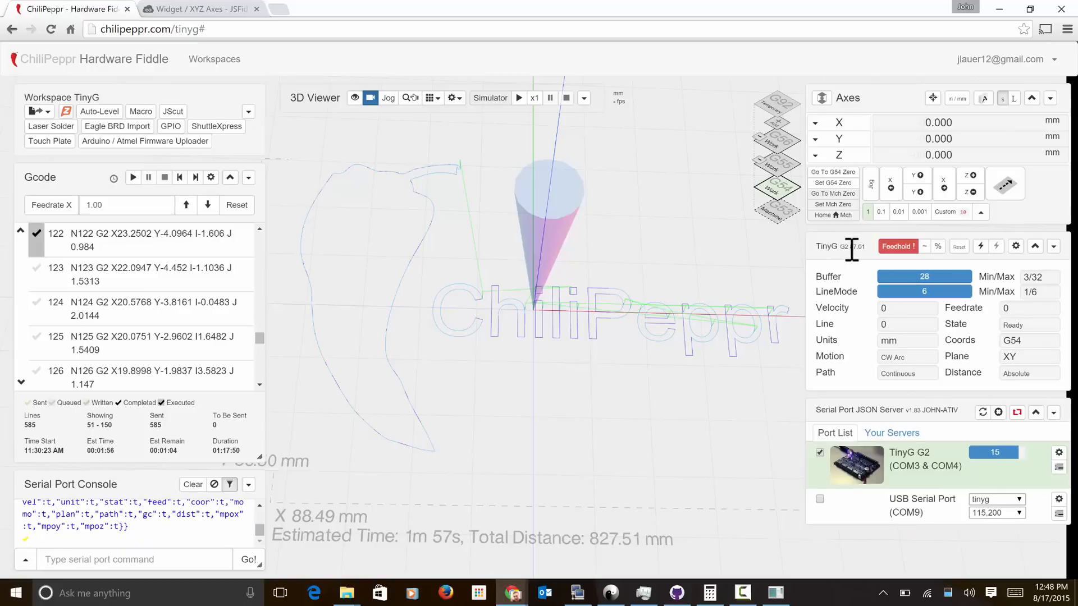
{"action": "mouse_move", "coordinate": [735, 368]}
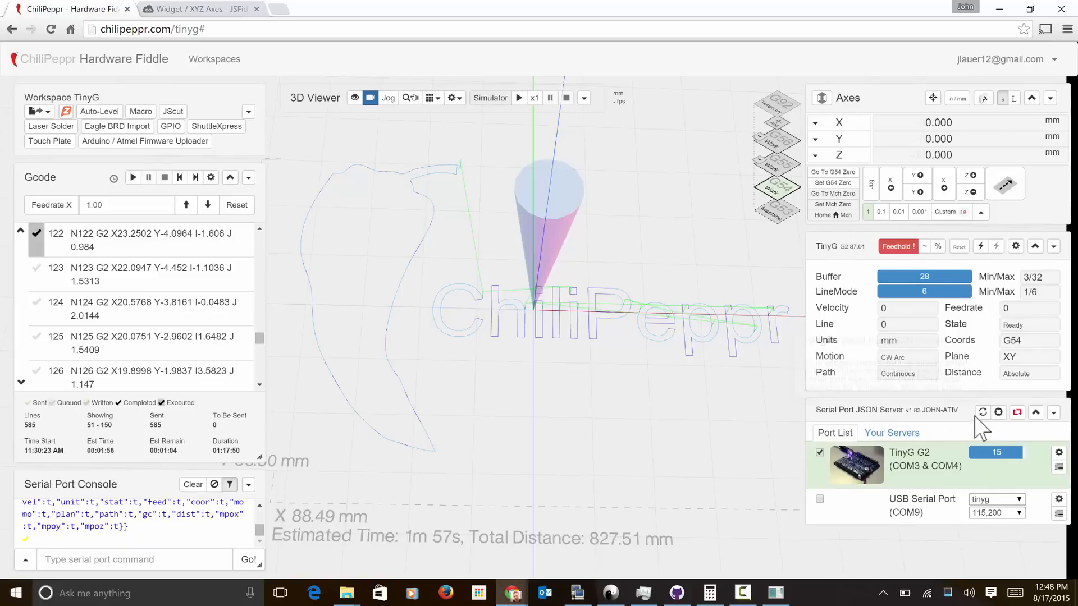
{"action": "mouse_move", "coordinate": [998, 412]}
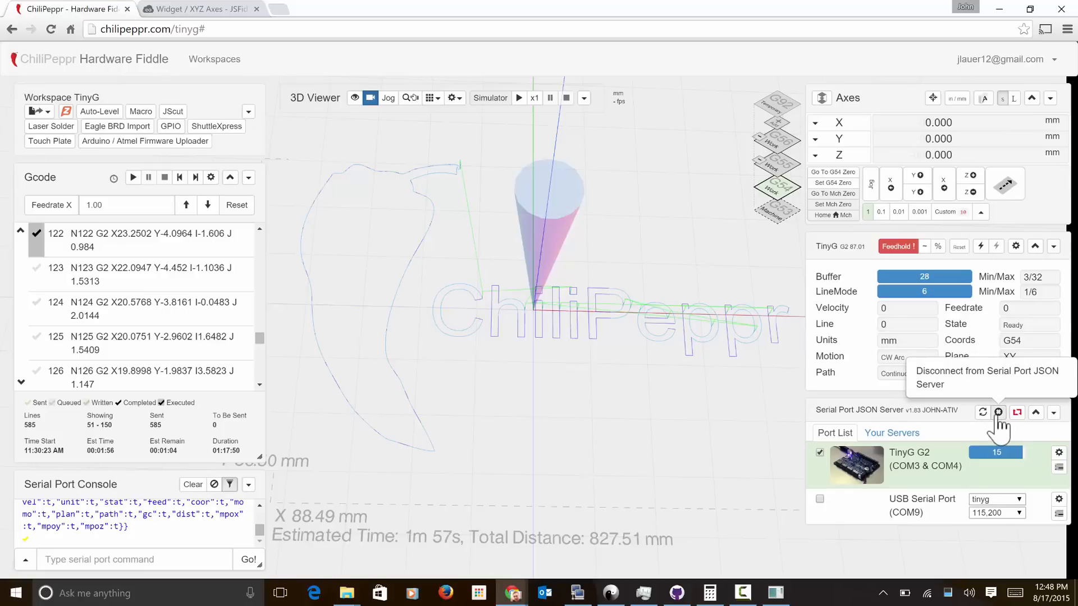
{"action": "left_click", "coordinate": [998, 413]}
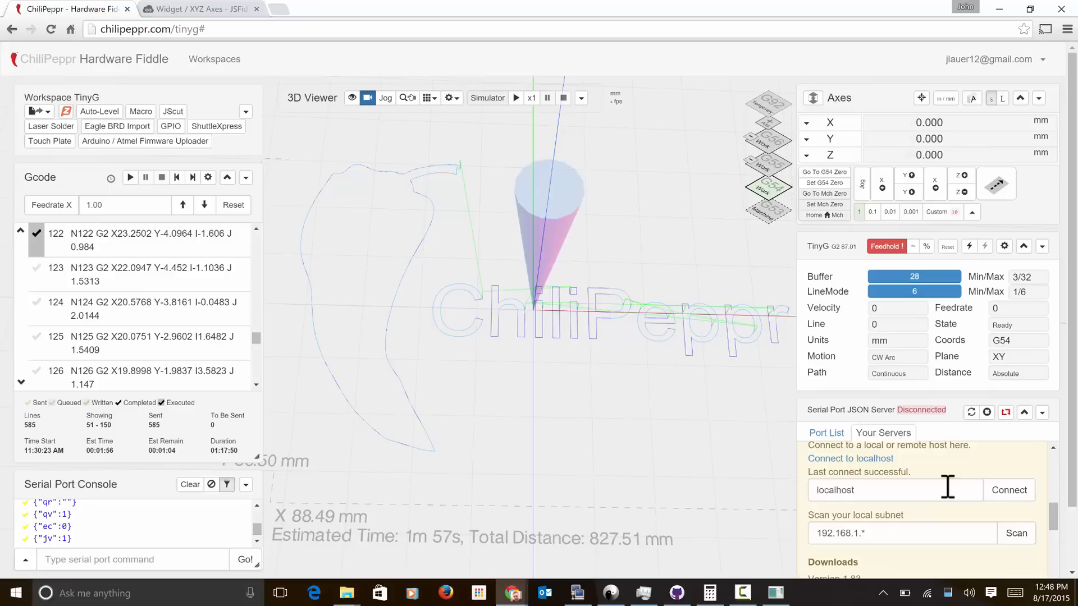
{"action": "left_click", "coordinate": [1016, 533]}
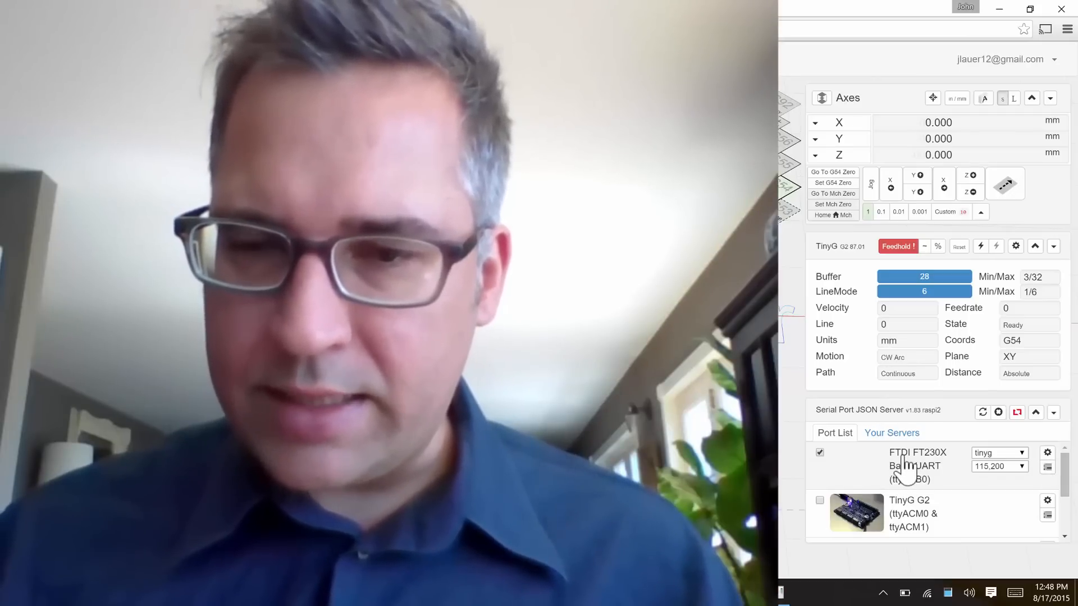
{"action": "left_click", "coordinate": [820, 452]}
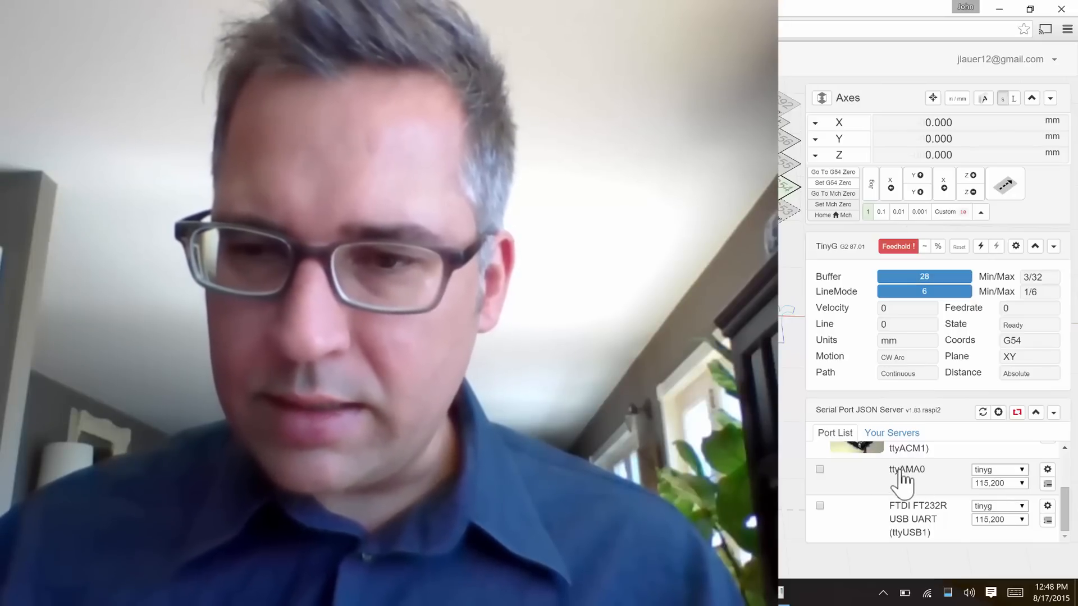
{"action": "mouse_move", "coordinate": [907, 522]}
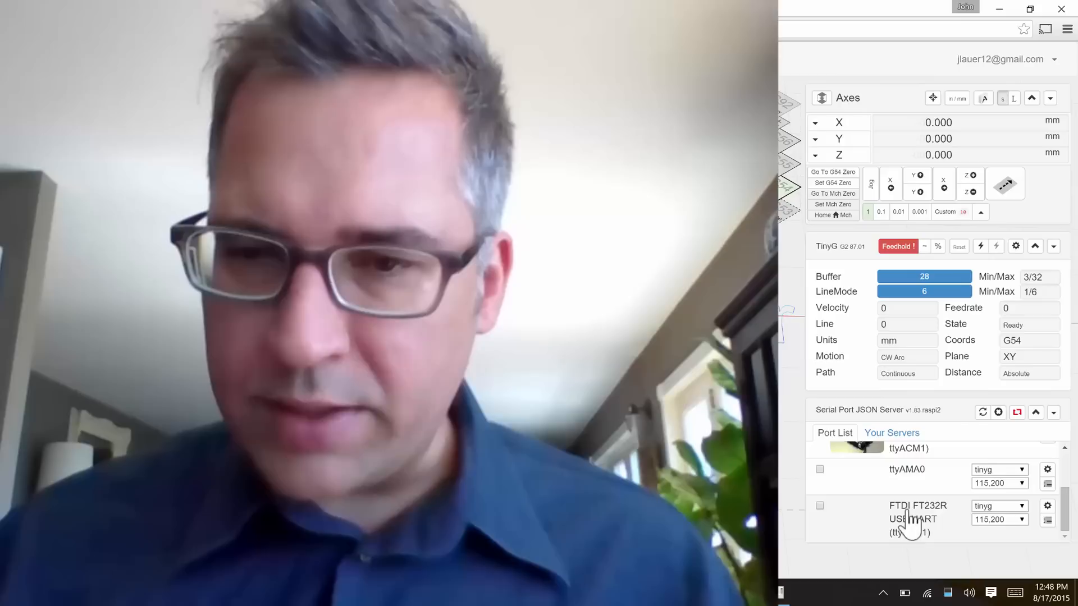
{"action": "scroll", "scroll_direction": "down", "scroll_amount": 3}
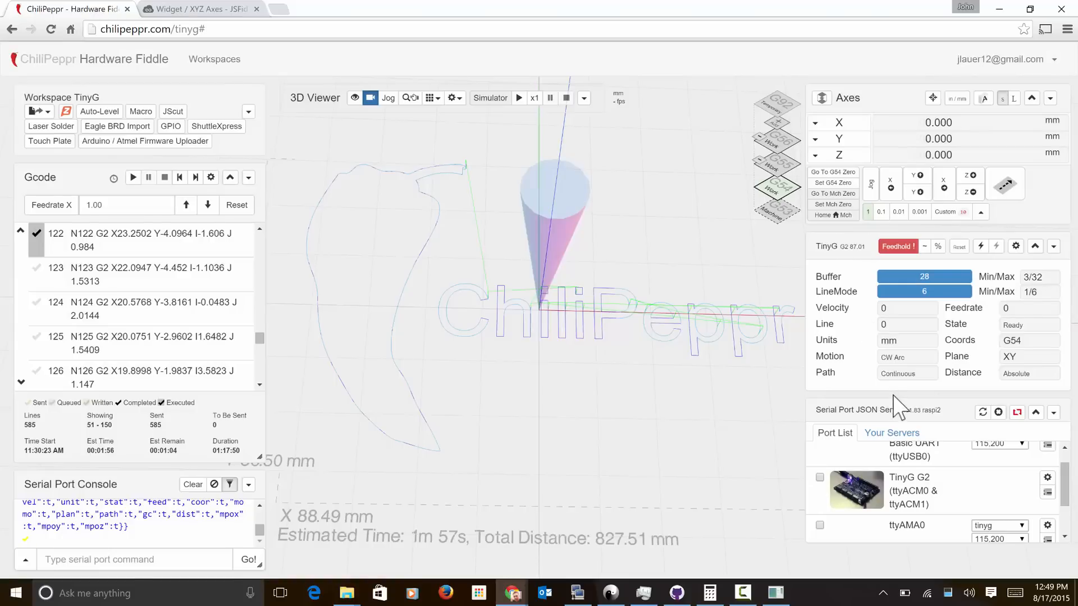
Connect the raspi2 TinyG G2 on ttyACM0 and start flashing the 087-edge gShield firmware
{"action": "left_click", "coordinate": [820, 477]}
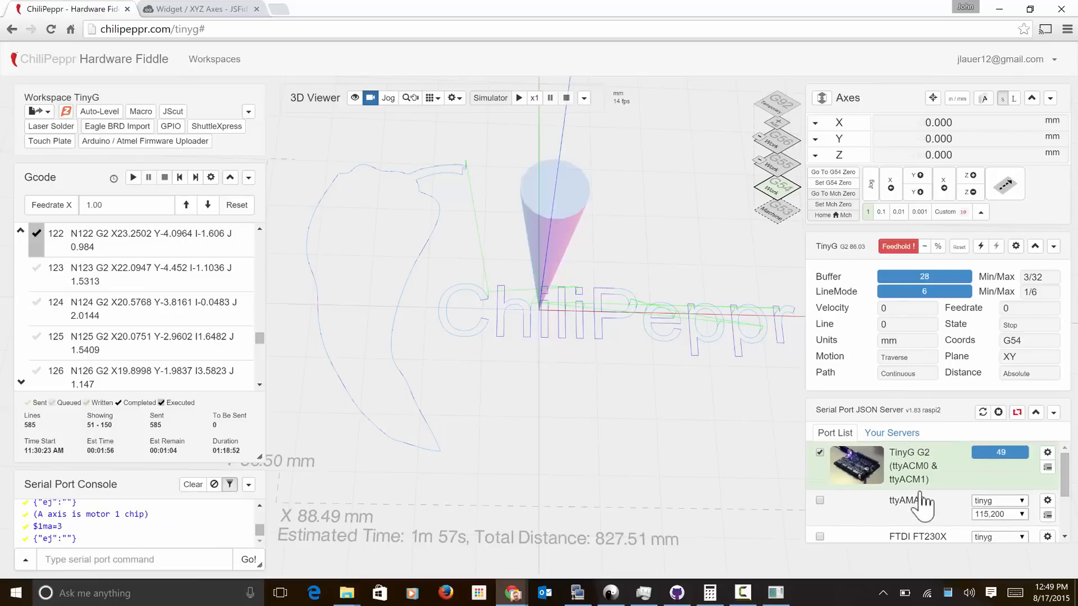
{"action": "scroll", "scroll_direction": "down", "scroll_amount": 3}
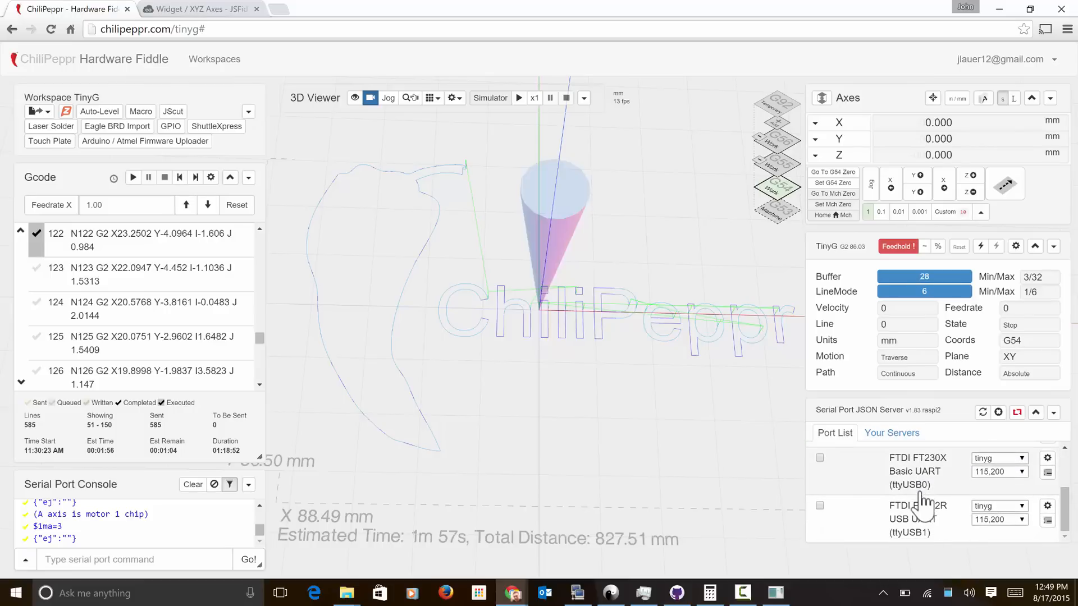
{"action": "left_click", "coordinate": [819, 452]}
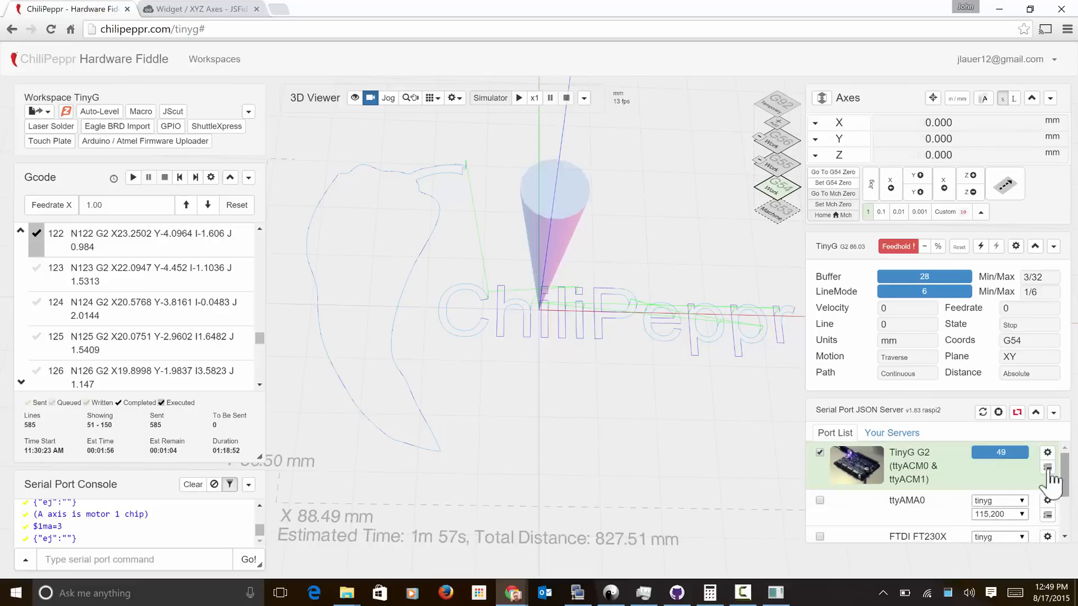
{"action": "left_click", "coordinate": [819, 452]}
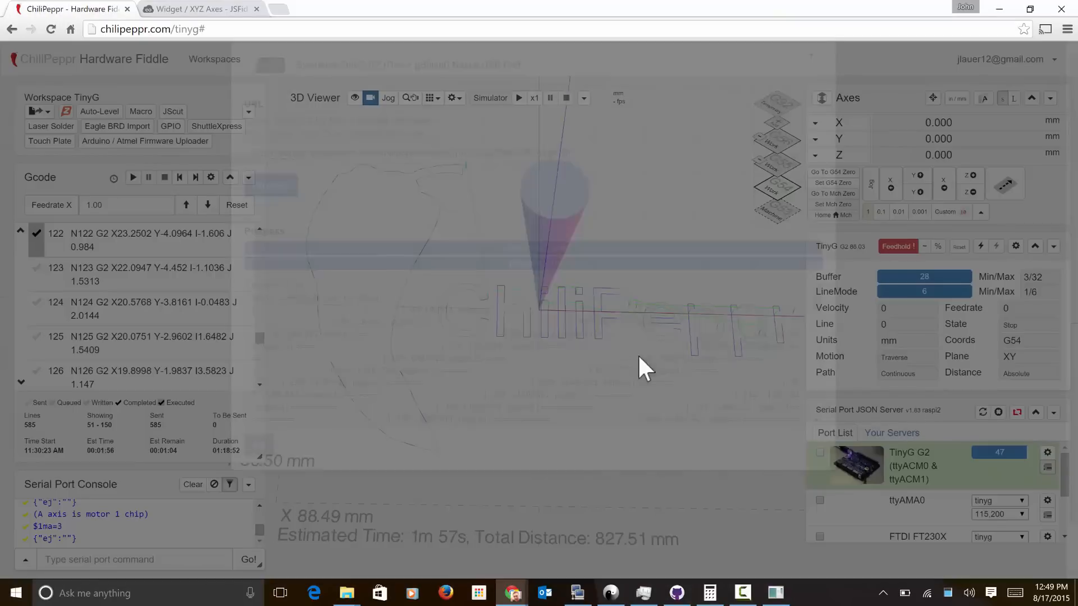
{"action": "left_click", "coordinate": [145, 141]}
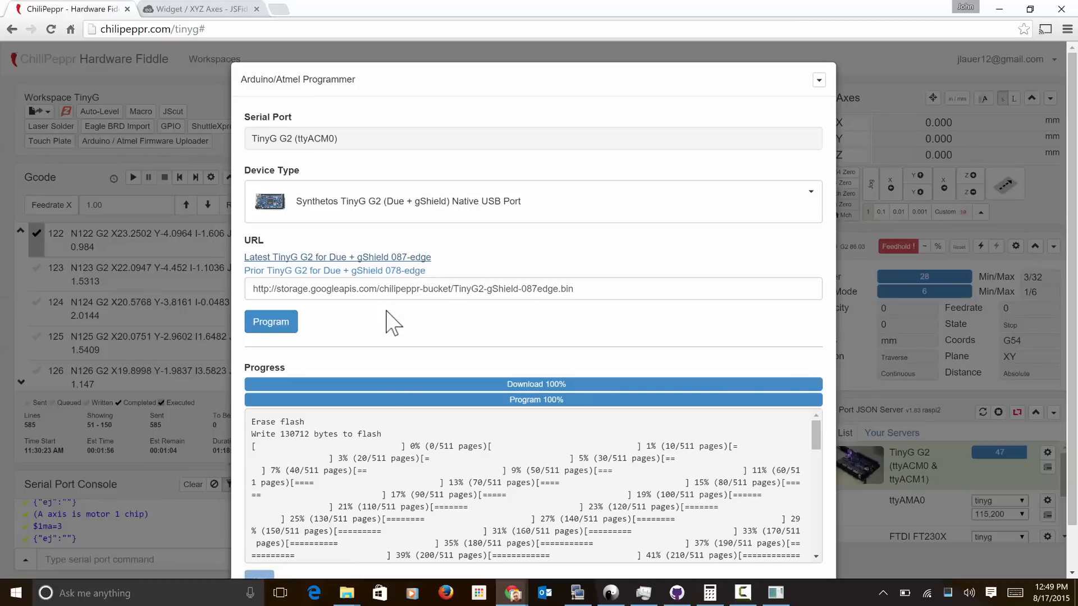
{"action": "left_click", "coordinate": [270, 321]}
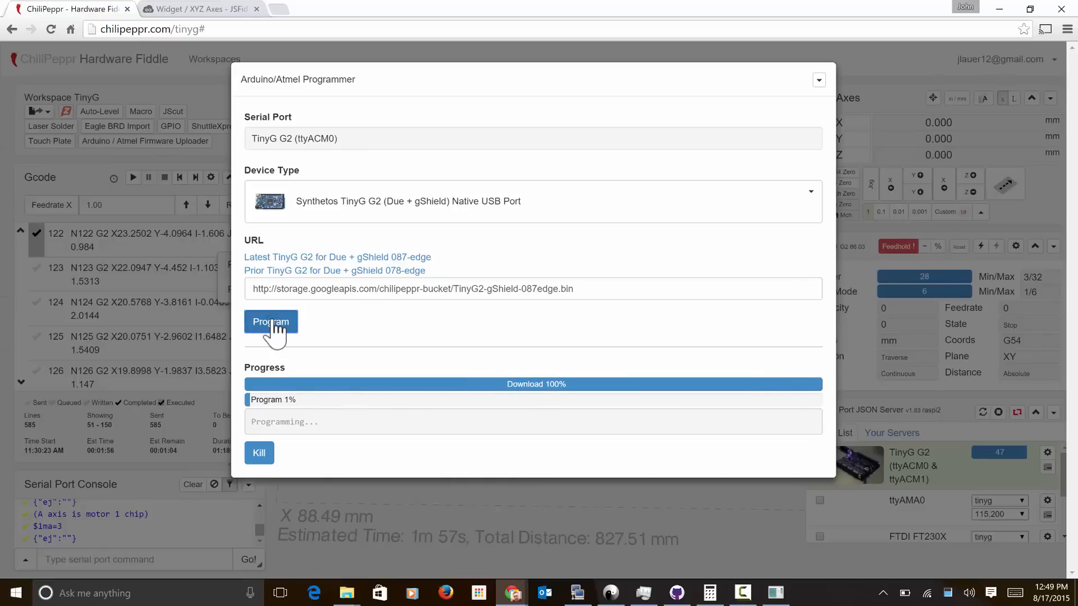
{"action": "mouse_move", "coordinate": [409, 334]}
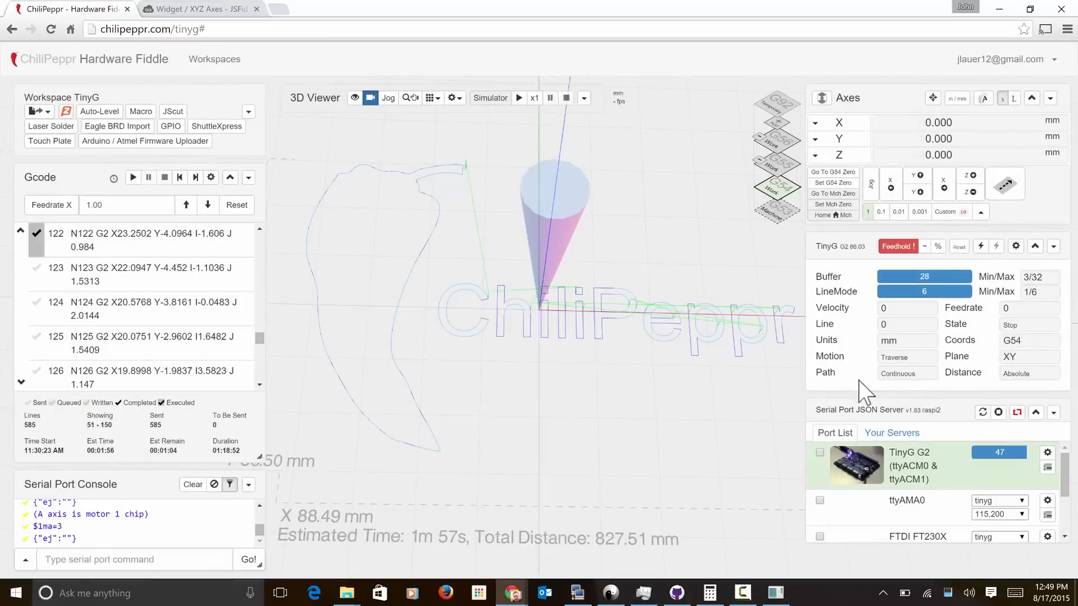
{"action": "mouse_move", "coordinate": [982, 413]}
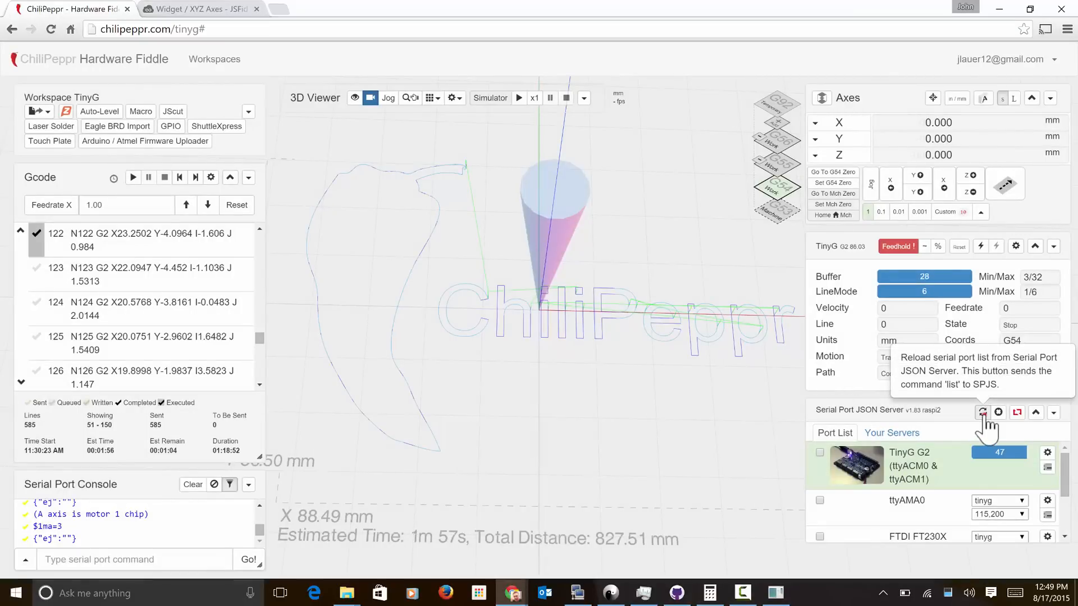
Reload the raspi2 port list and reconnect ttyACM0, which reports firmware 441.08
{"action": "left_click", "coordinate": [986, 413]}
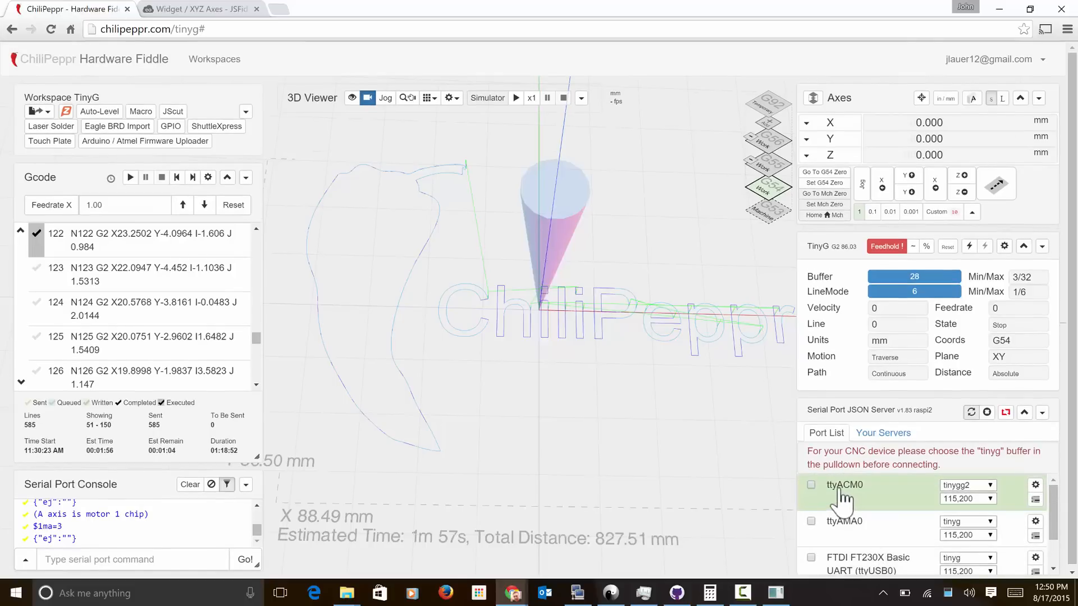
{"action": "left_click", "coordinate": [811, 484]}
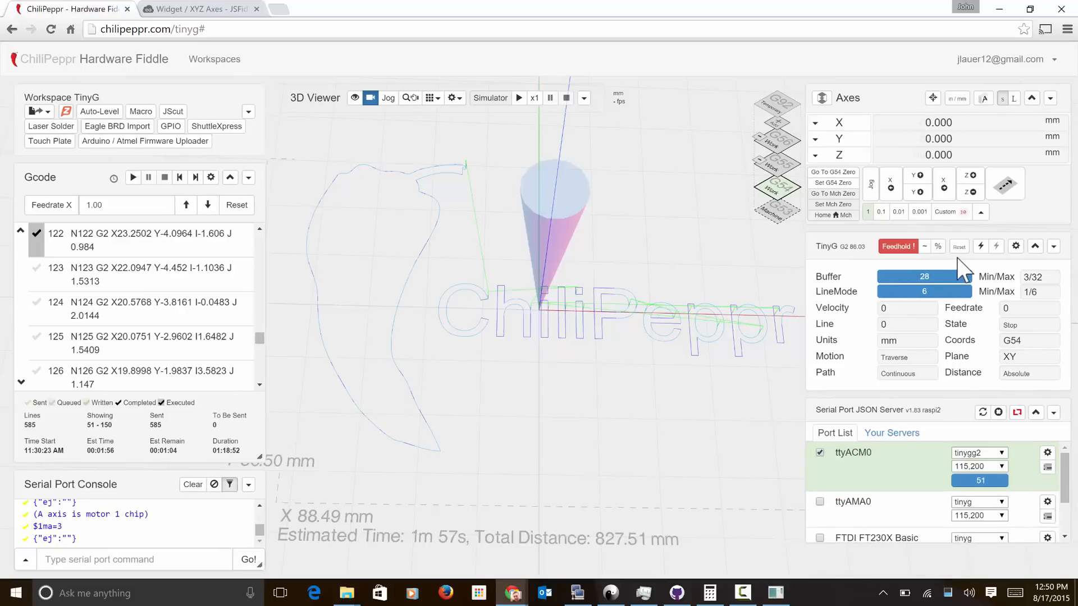
{"action": "left_click", "coordinate": [936, 245]}
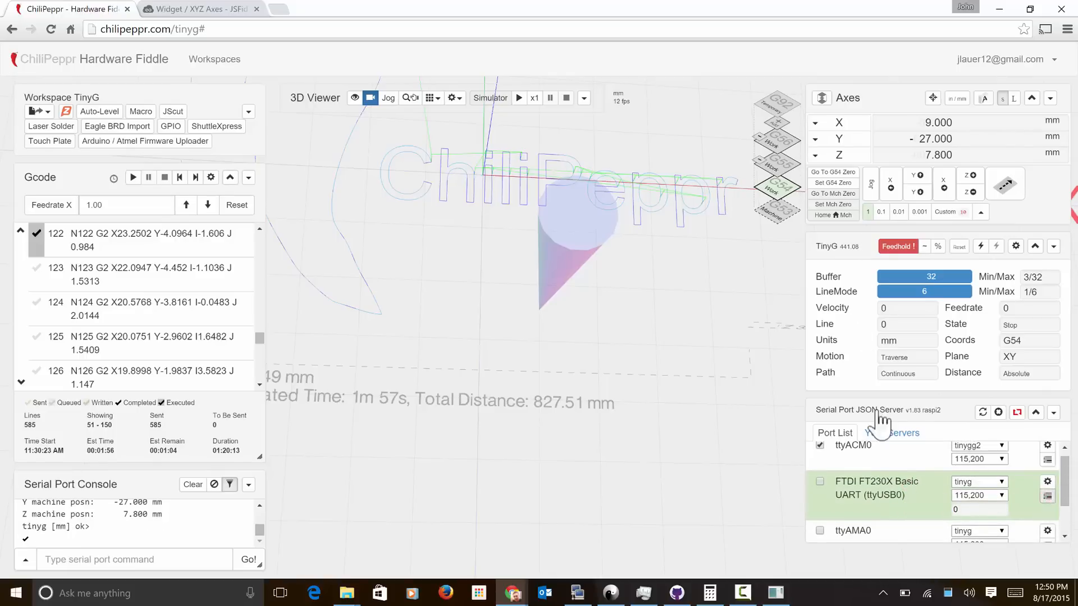
Program the ttyUSB0 board as Synthetos TinyG v8 with TinyG Master 440.18 firmware
{"action": "left_click", "coordinate": [144, 141]}
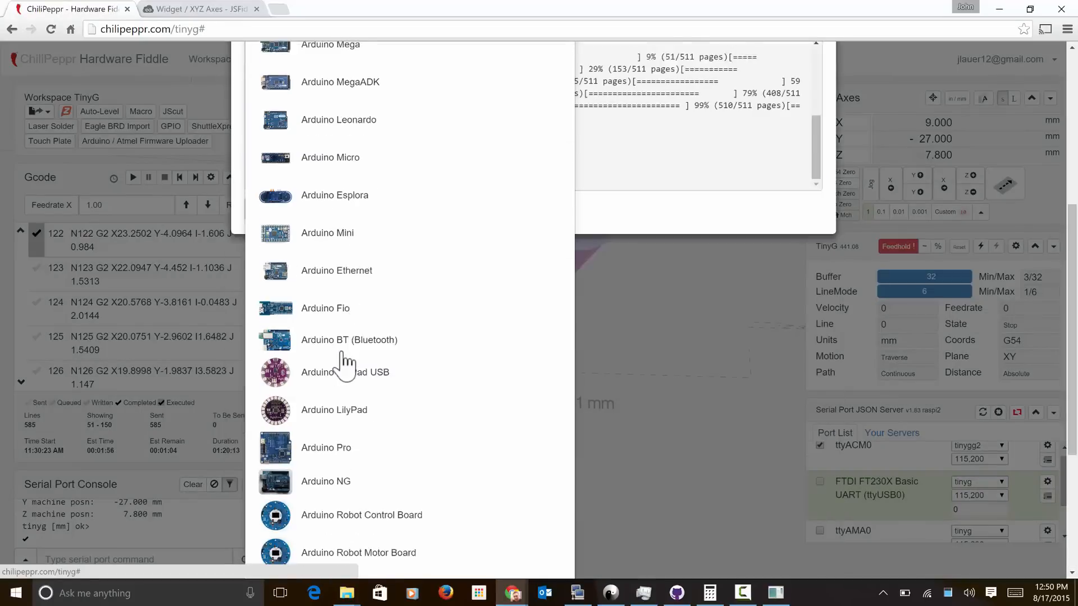
{"action": "scroll", "scroll_direction": "down", "scroll_amount": 3}
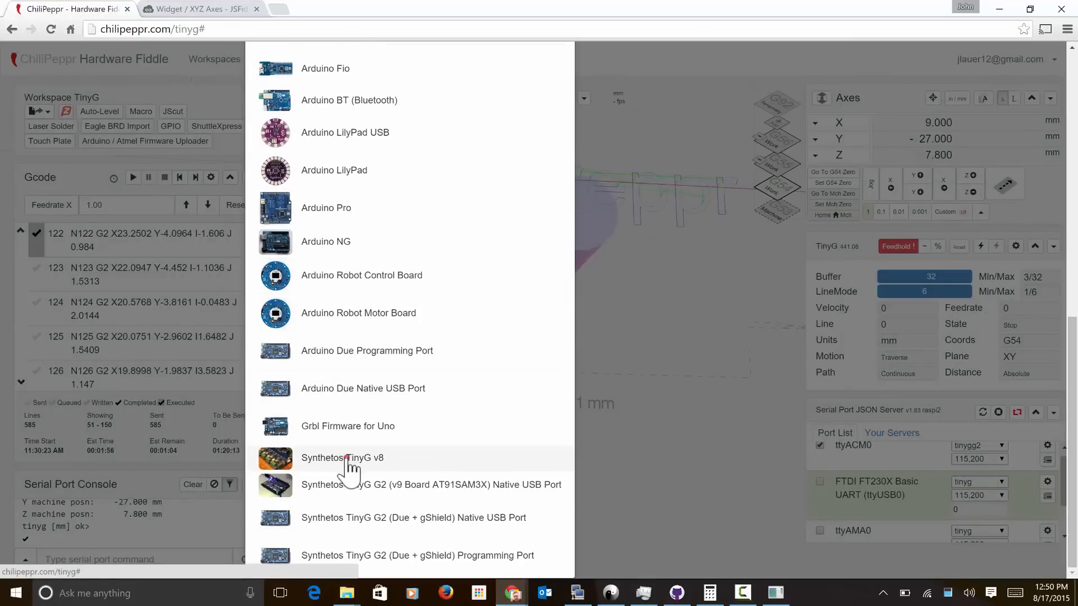
{"action": "left_click", "coordinate": [342, 458]}
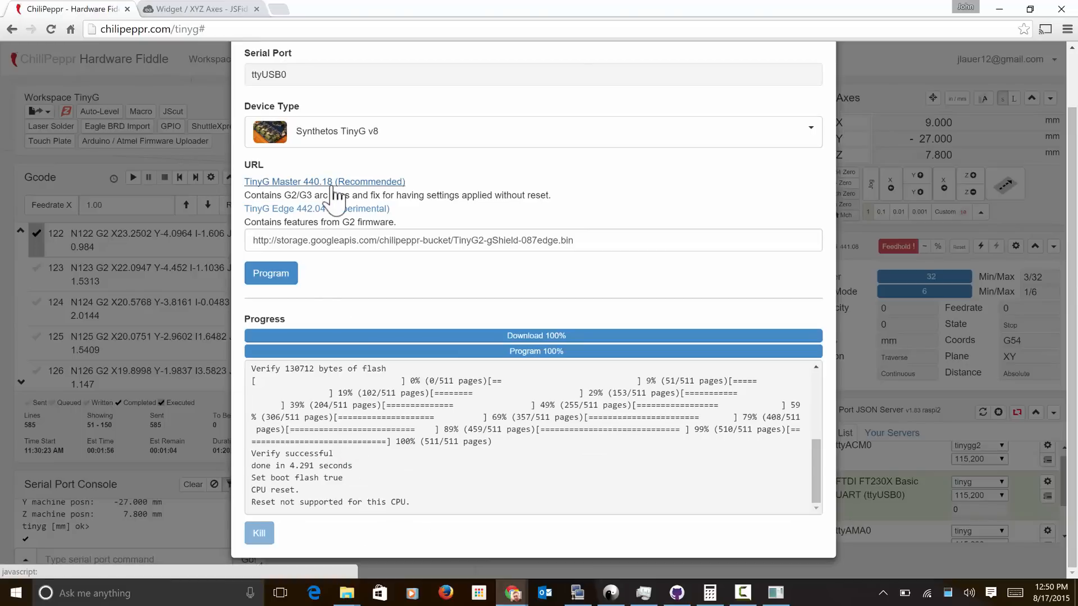
{"action": "left_click", "coordinate": [315, 209]}
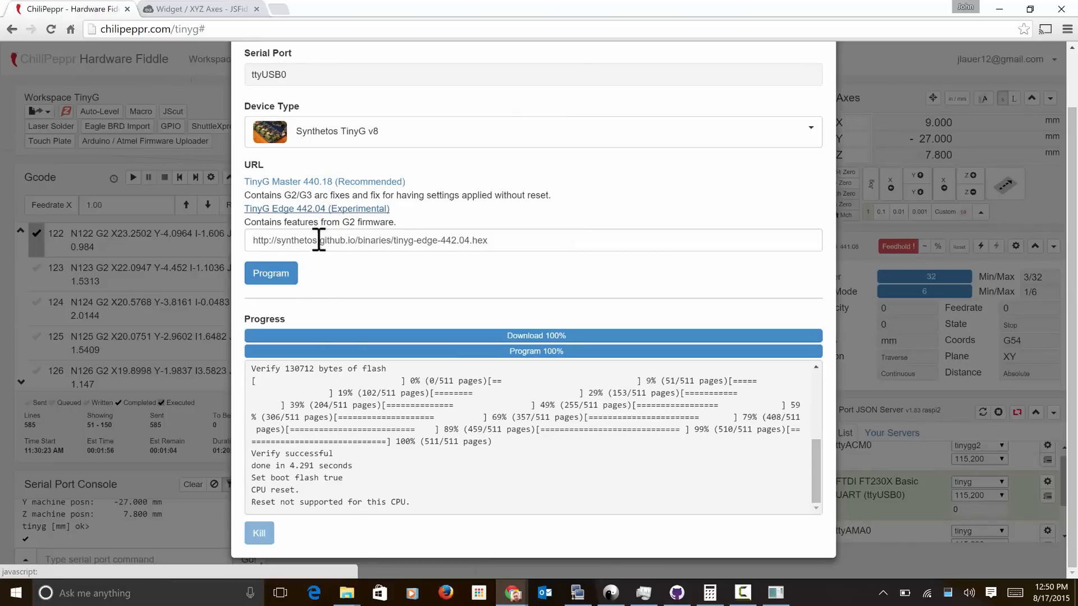
{"action": "mouse_move", "coordinate": [741, 228]}
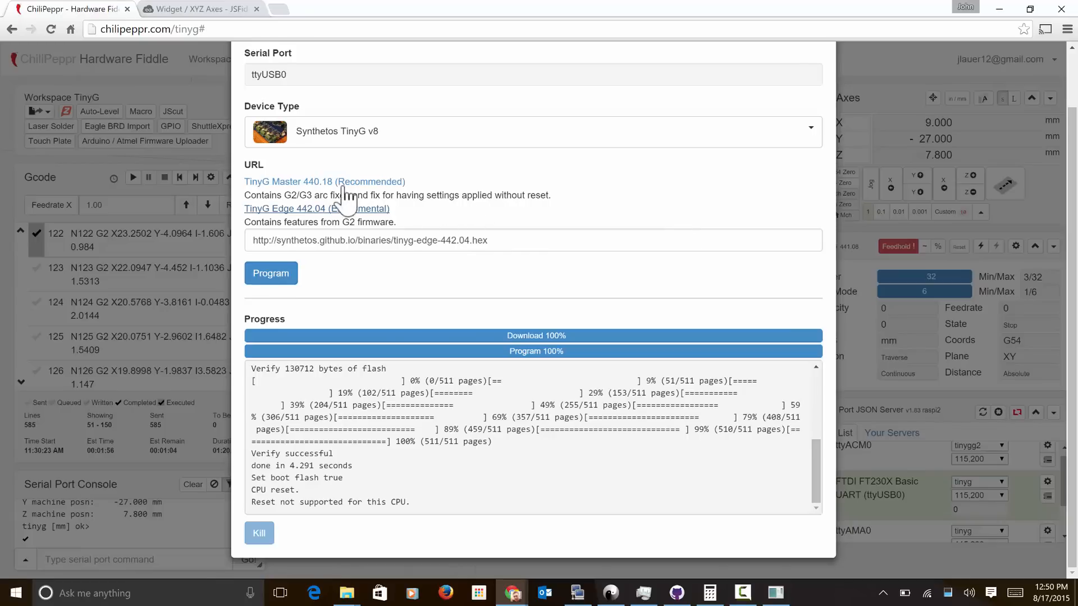
{"action": "left_click", "coordinate": [324, 181]}
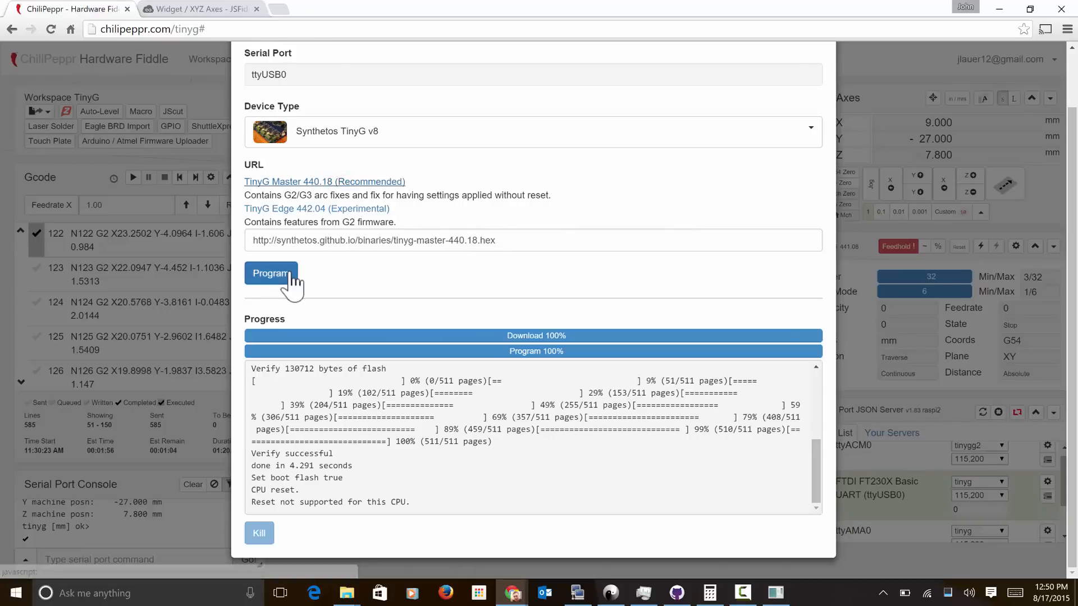
{"action": "left_click", "coordinate": [270, 273]}
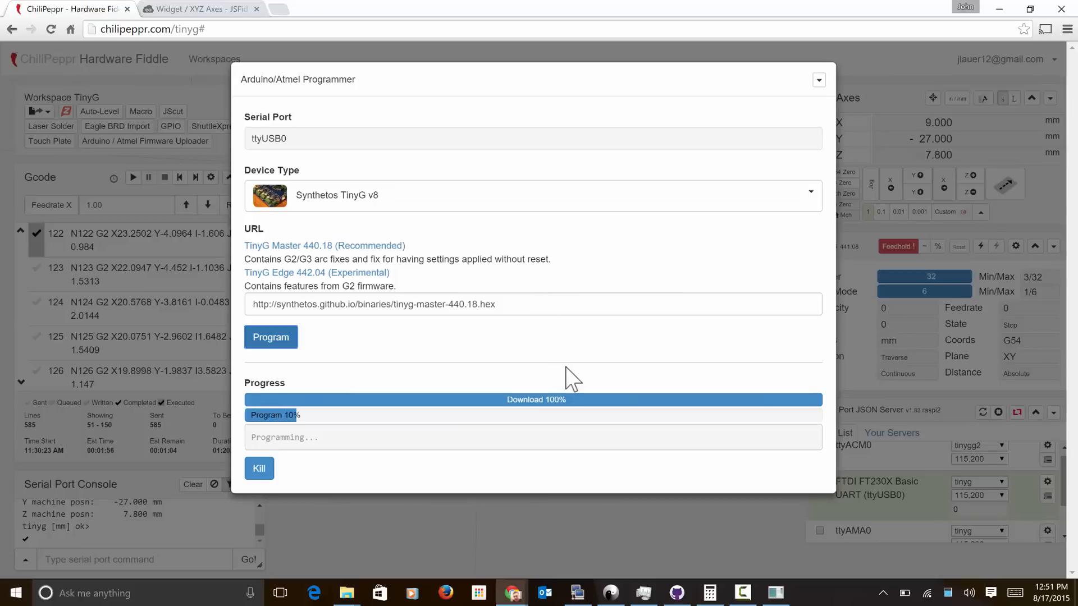
{"action": "mouse_move", "coordinate": [580, 460]}
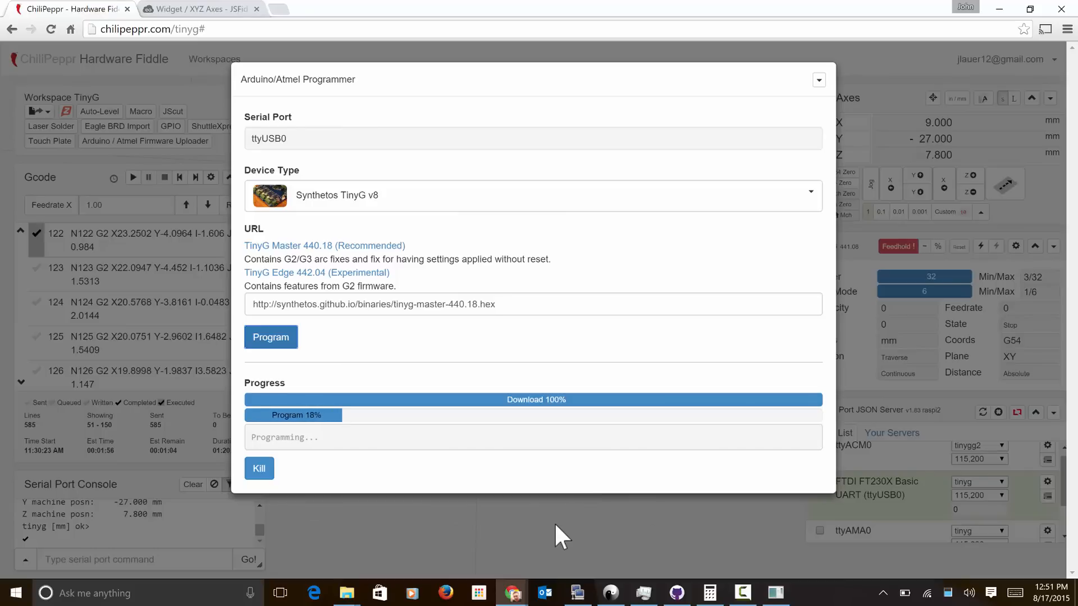
{"action": "mouse_move", "coordinate": [515, 499]}
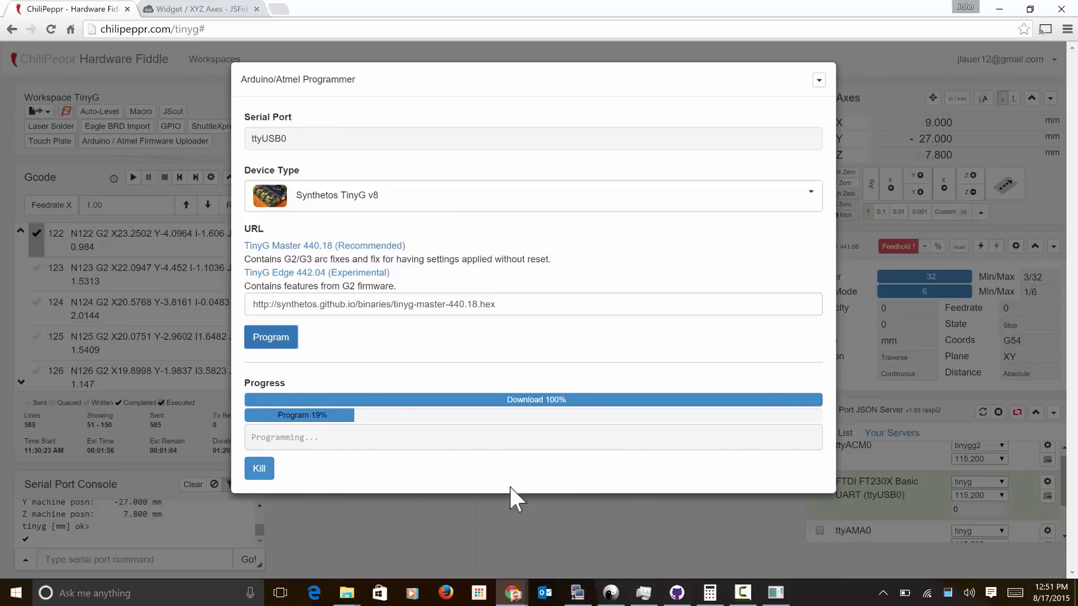
{"action": "mouse_move", "coordinate": [444, 477]}
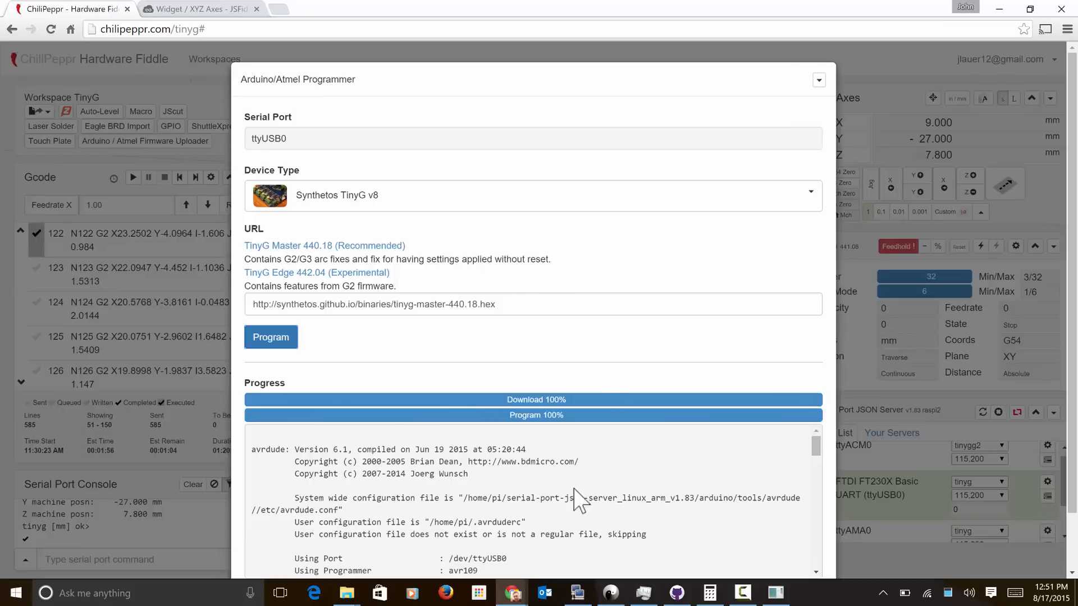
Scroll the avrdude log to confirm 118196 bytes of flash verified
{"action": "scroll", "scroll_direction": "down", "scroll_amount": 3}
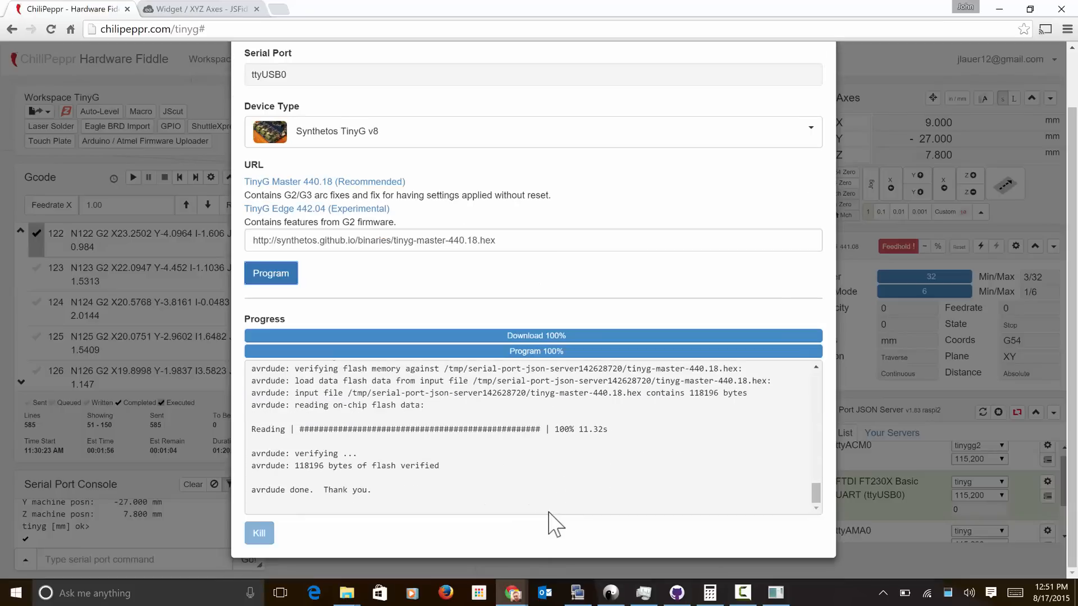
{"action": "mouse_move", "coordinate": [867, 353]}
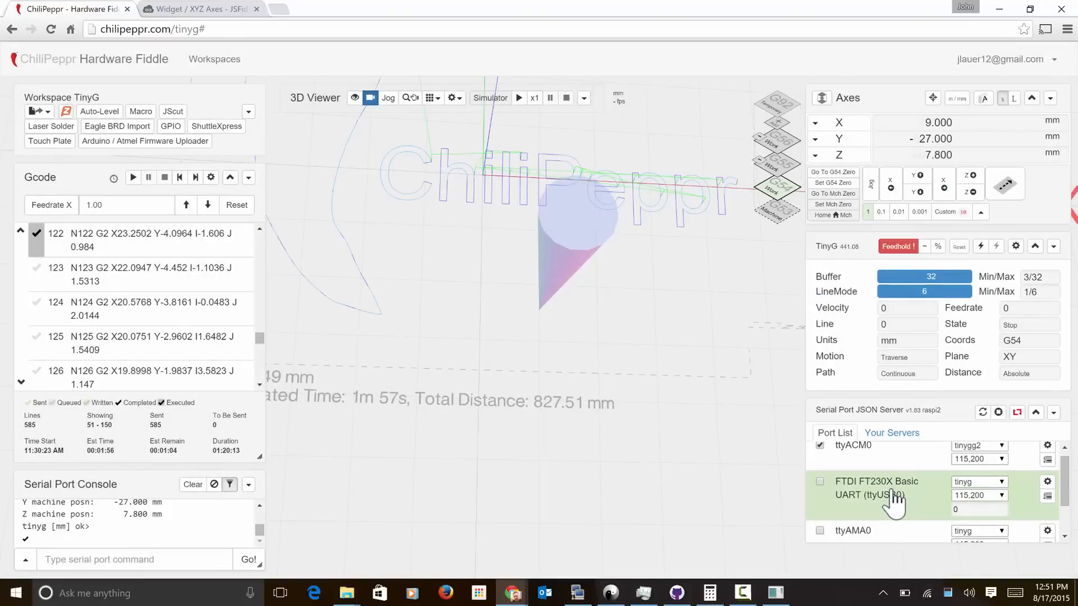
Reconnect the FTDI FT230X UART on ttyUSB0 to show firmware 440.18
{"action": "left_click", "coordinate": [819, 481]}
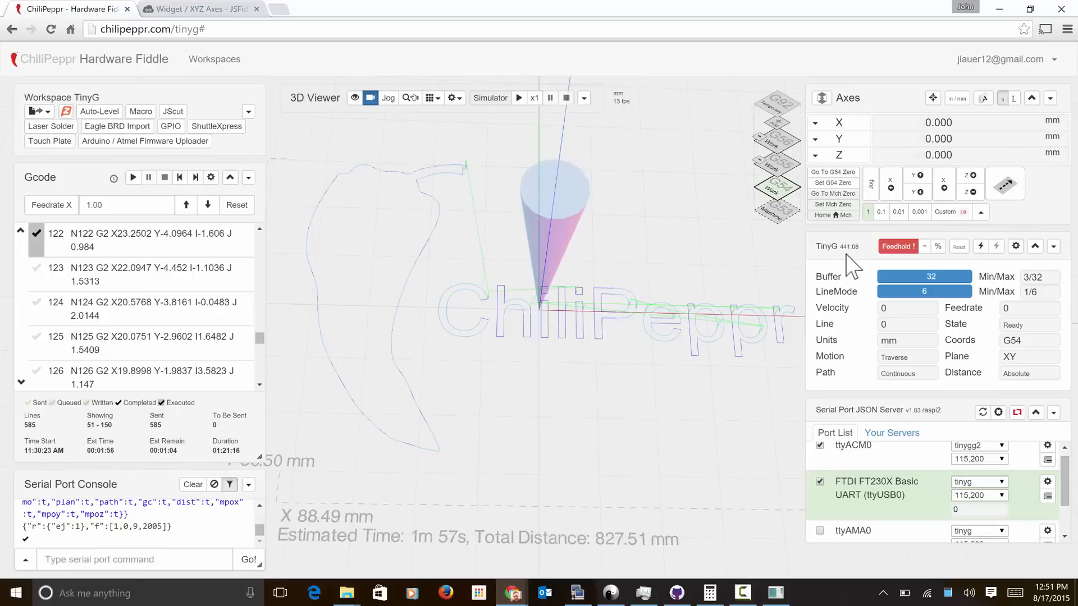
{"action": "mouse_move", "coordinate": [848, 268]}
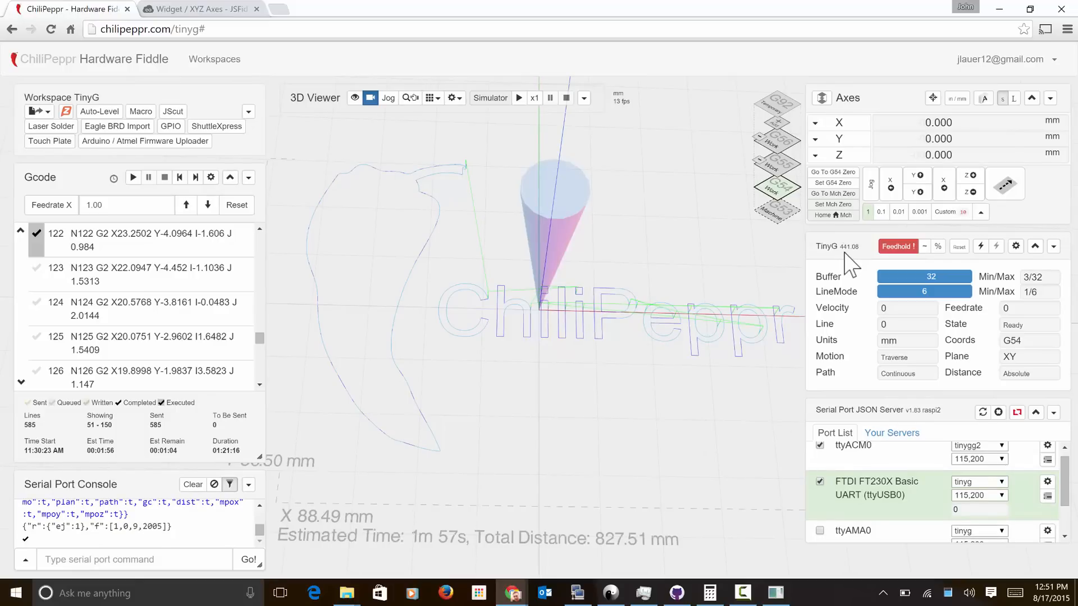
{"action": "mouse_move", "coordinate": [855, 269]}
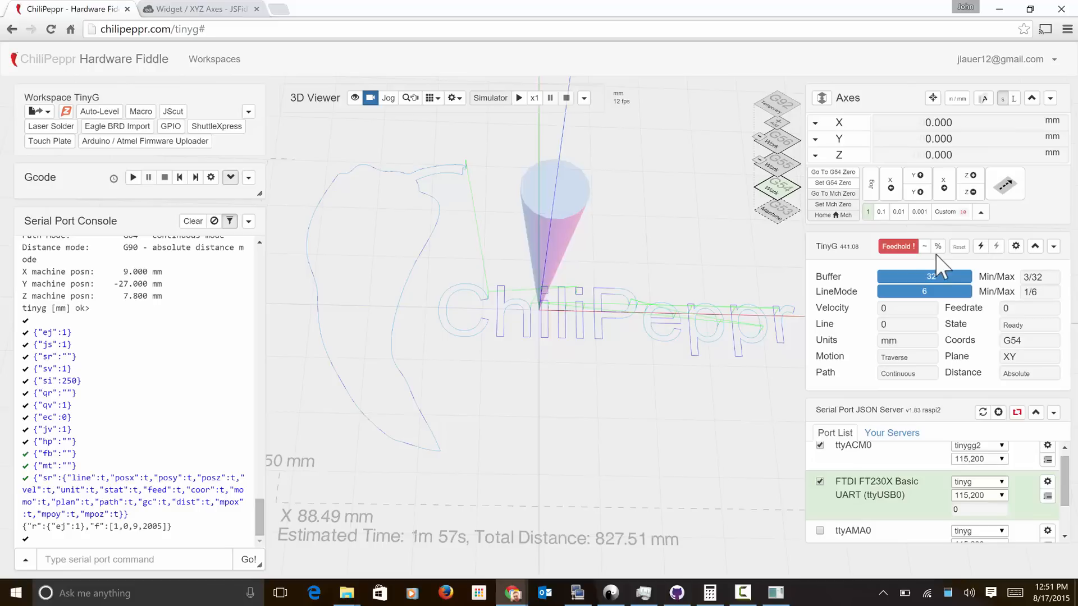
{"action": "mouse_move", "coordinate": [961, 246]}
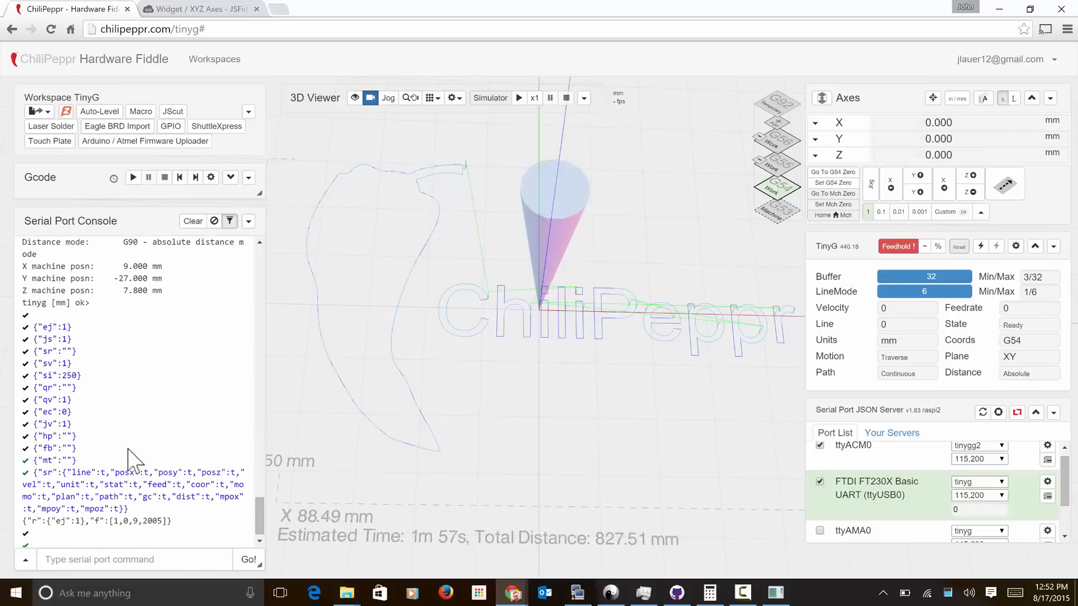
{"action": "mouse_move", "coordinate": [229, 221]}
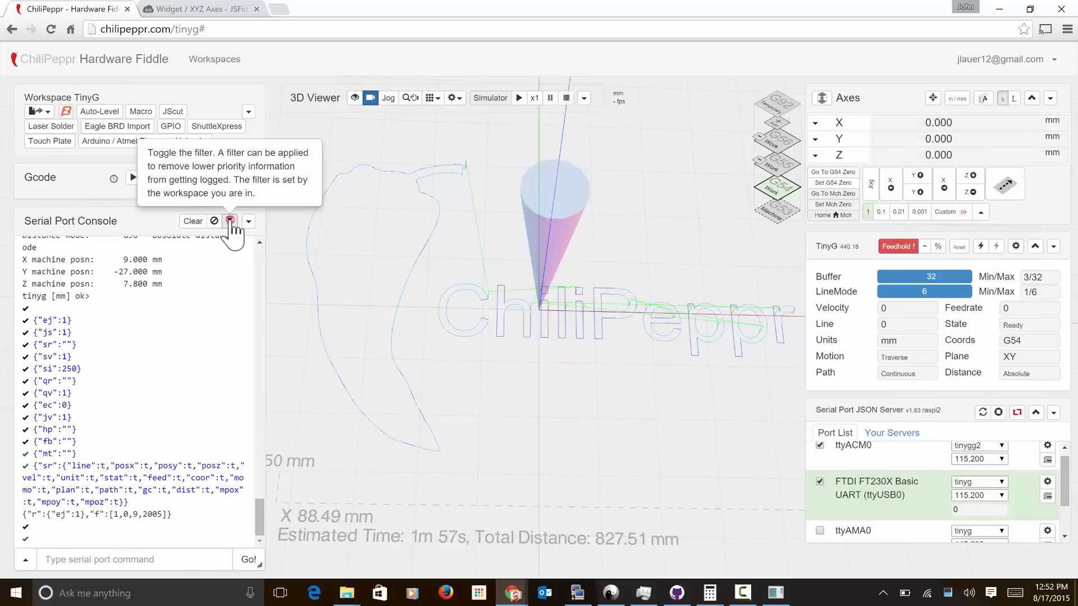